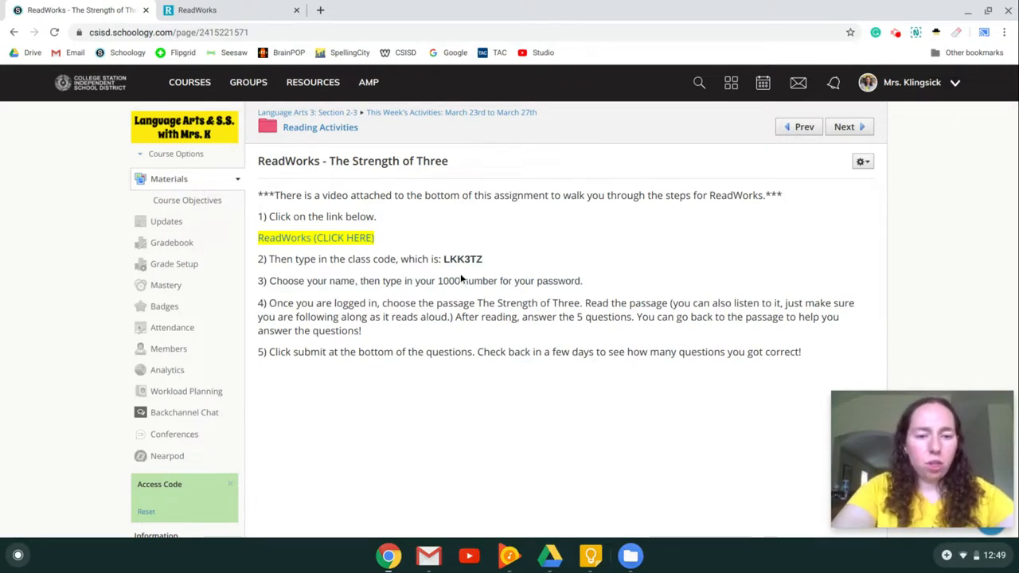
pyautogui.moveTo(300, 242)
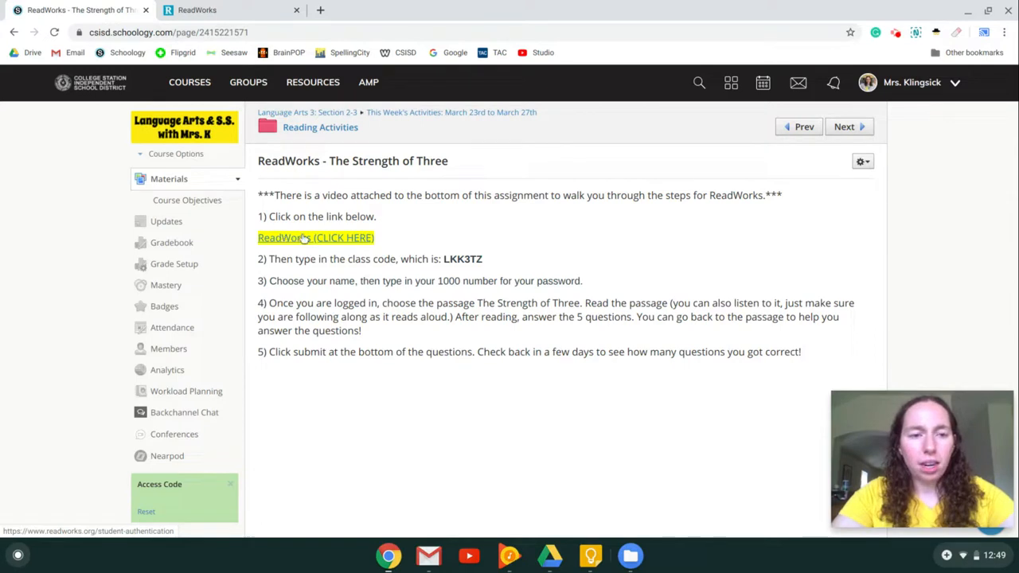
pyautogui.click(315, 237)
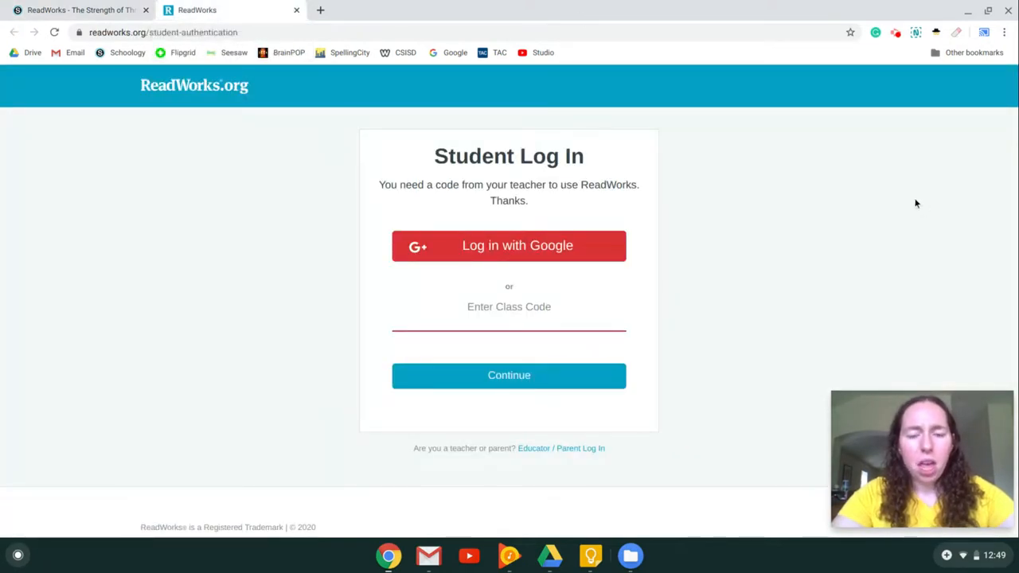
pyautogui.click(510, 319)
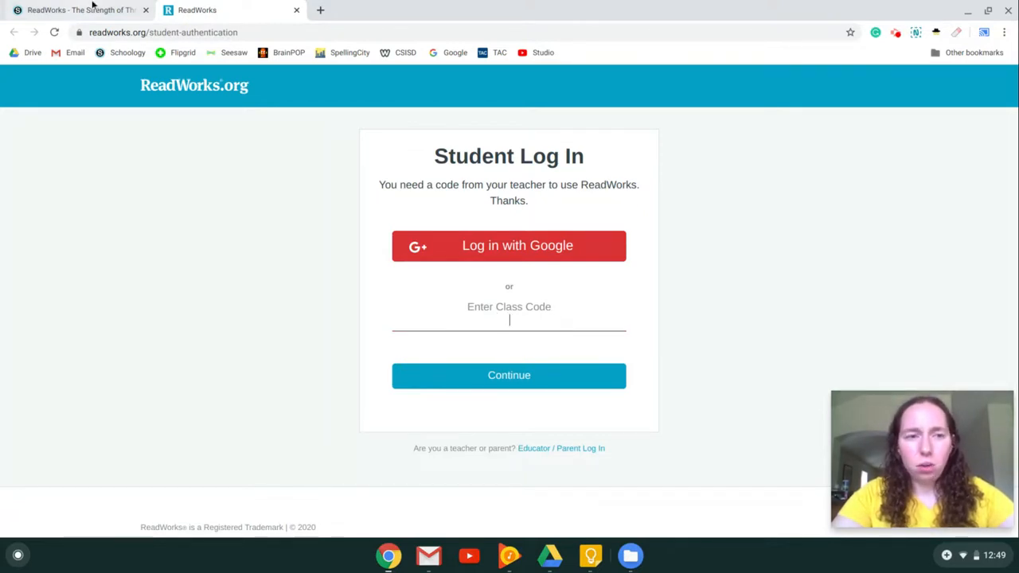
pyautogui.click(80, 10)
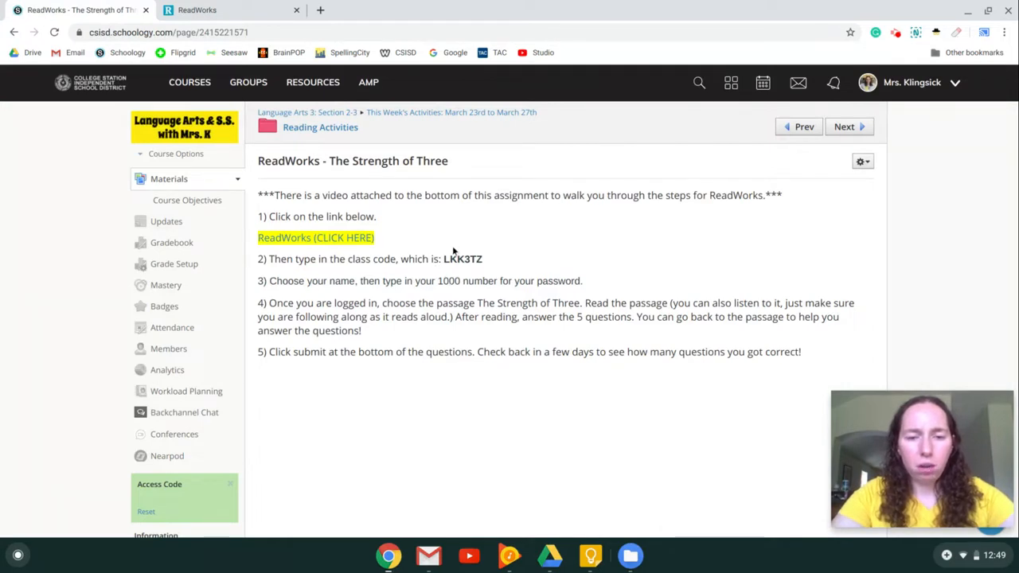
pyautogui.moveTo(459, 270)
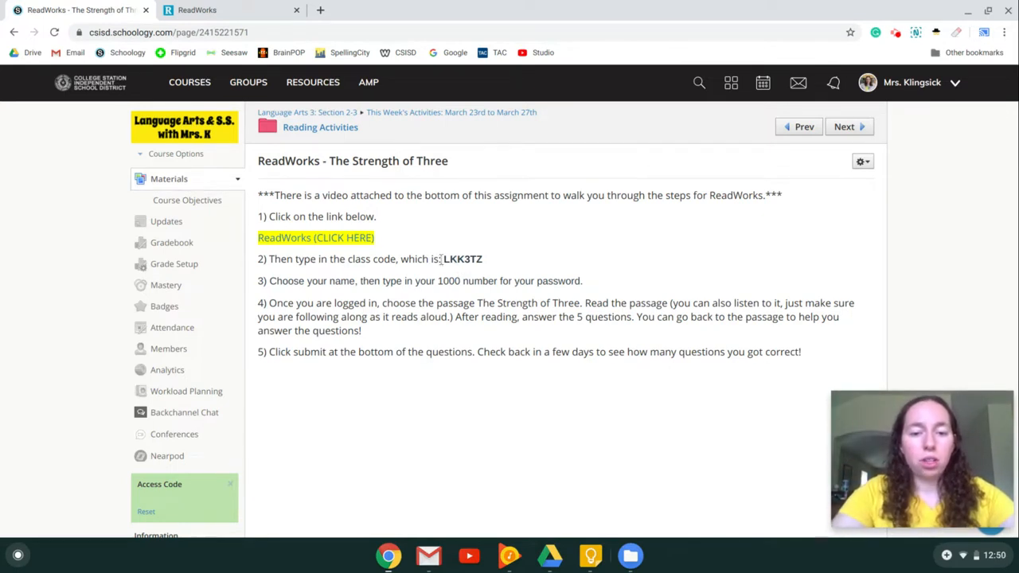
pyautogui.doubleClick(462, 258)
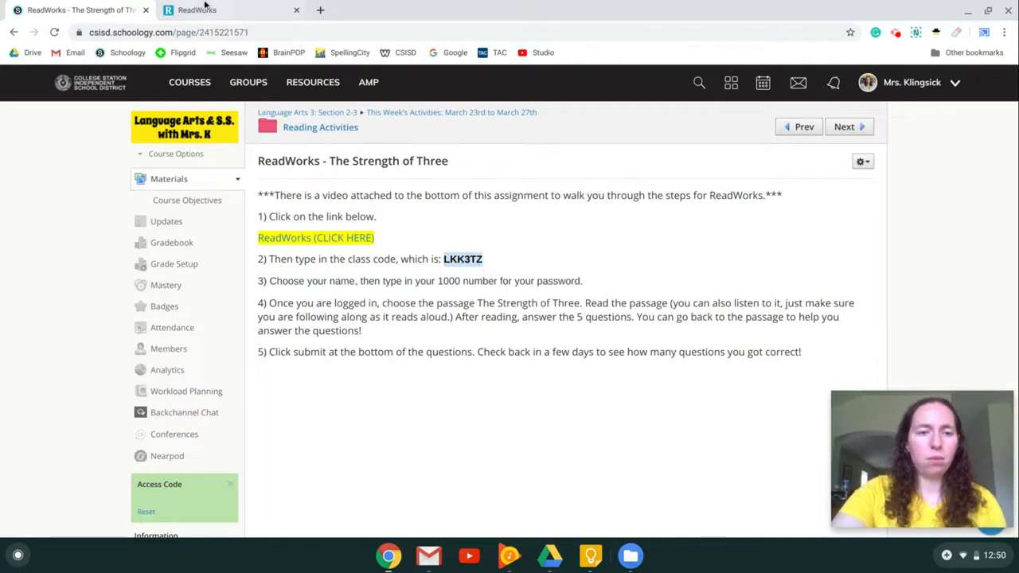
pyautogui.click(316, 237)
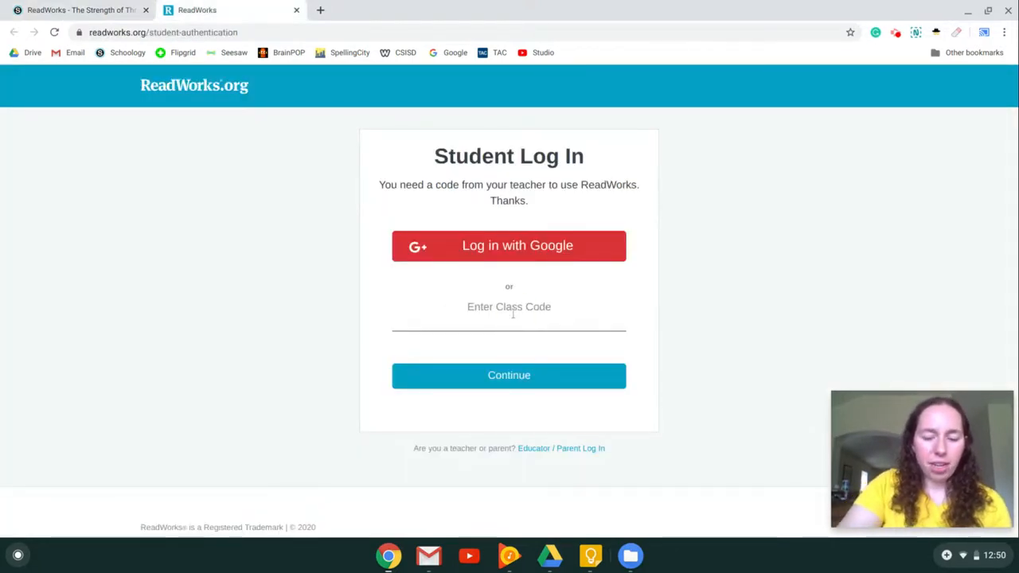
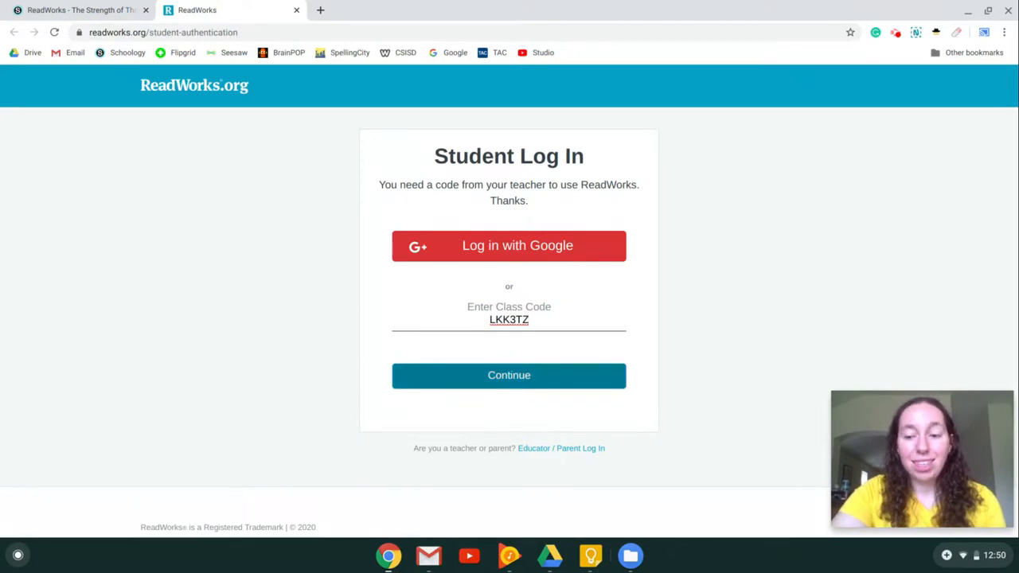
pyautogui.click(509, 376)
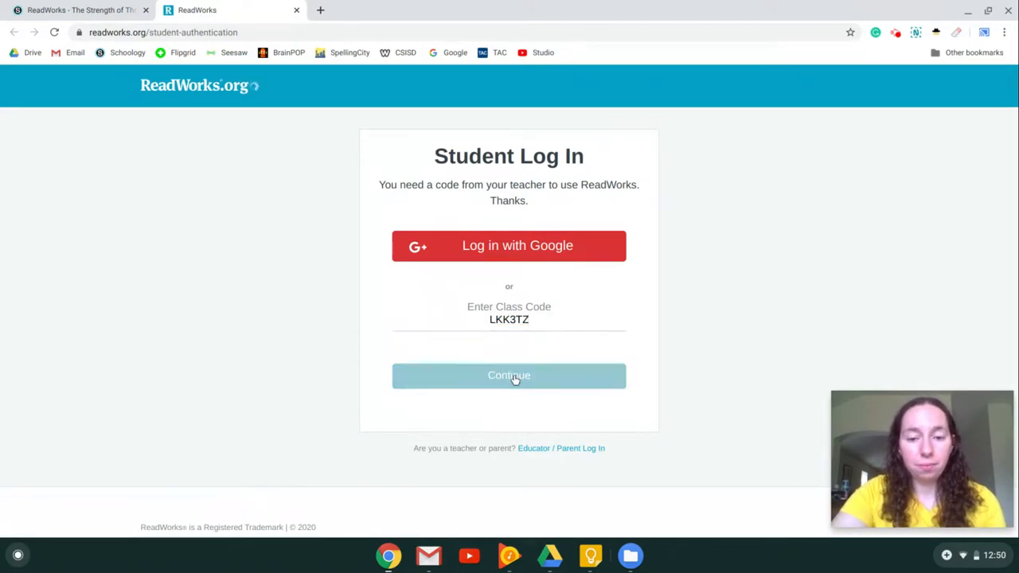
# Step: Choose the student's name from the Select Your Name list
pyautogui.click(509, 376)
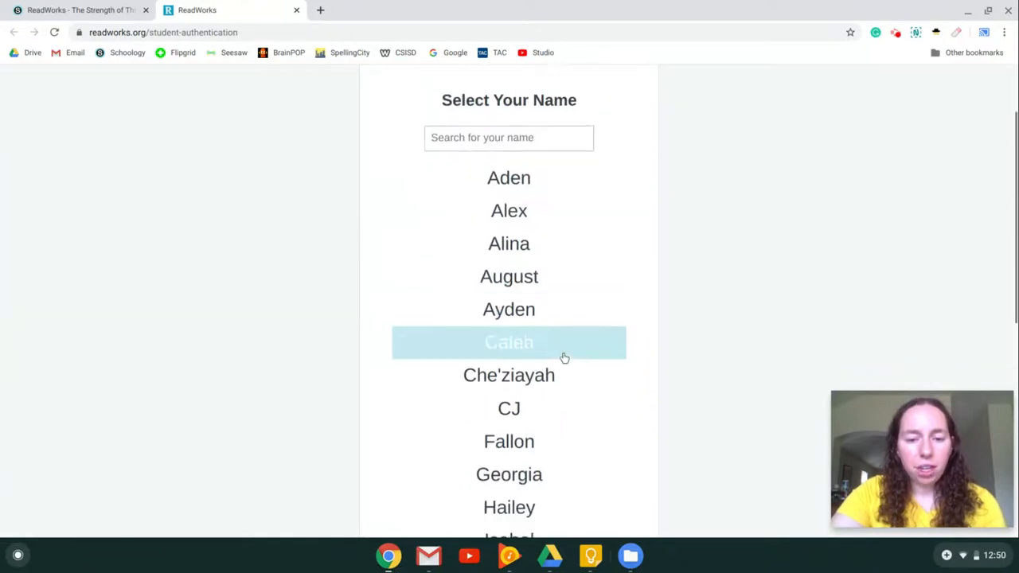
pyautogui.scroll(-3)
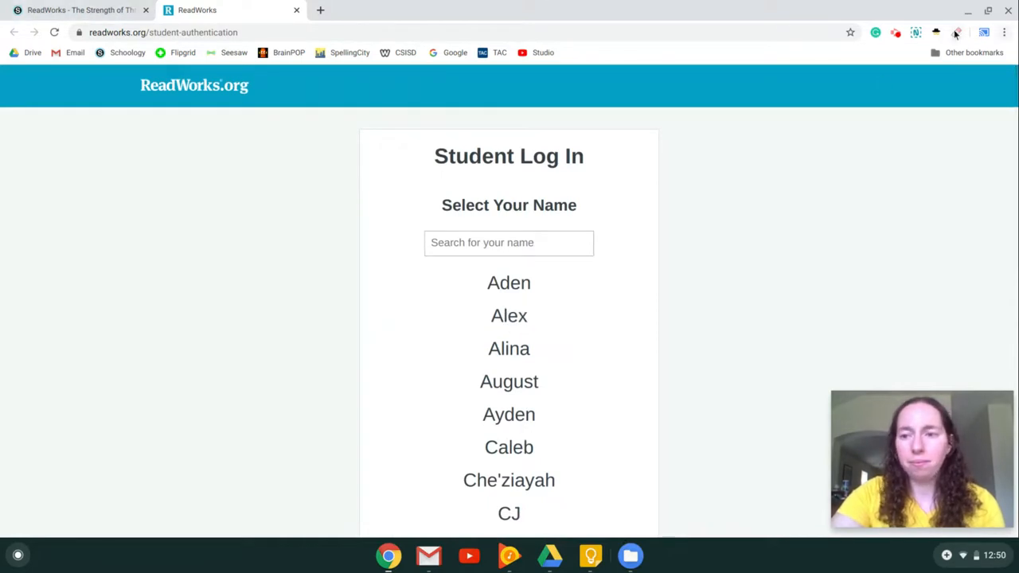
pyautogui.click(509, 283)
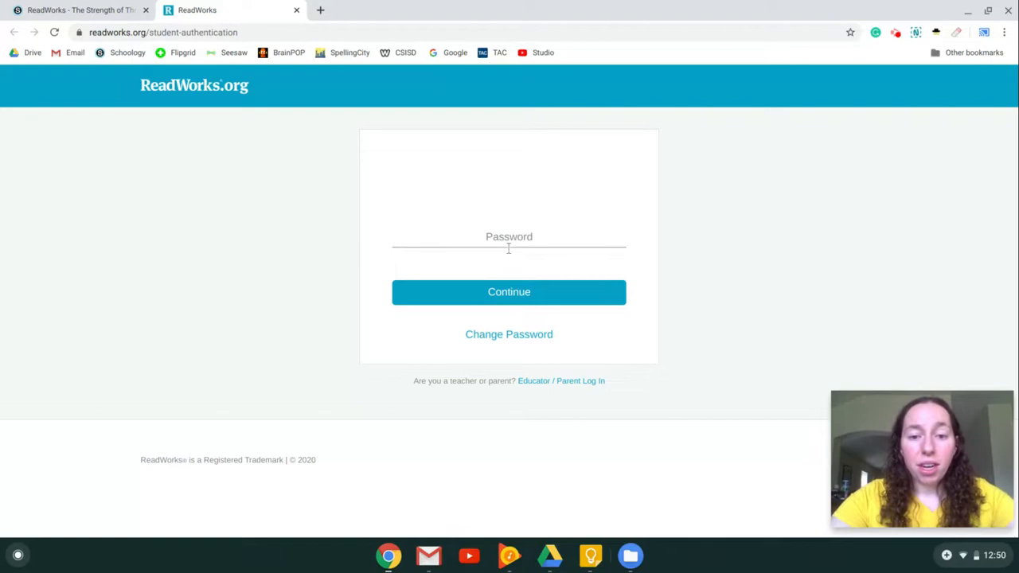
# Step: Enter the password and log in to reach the assignments list with The Strength of Three
pyautogui.click(509, 292)
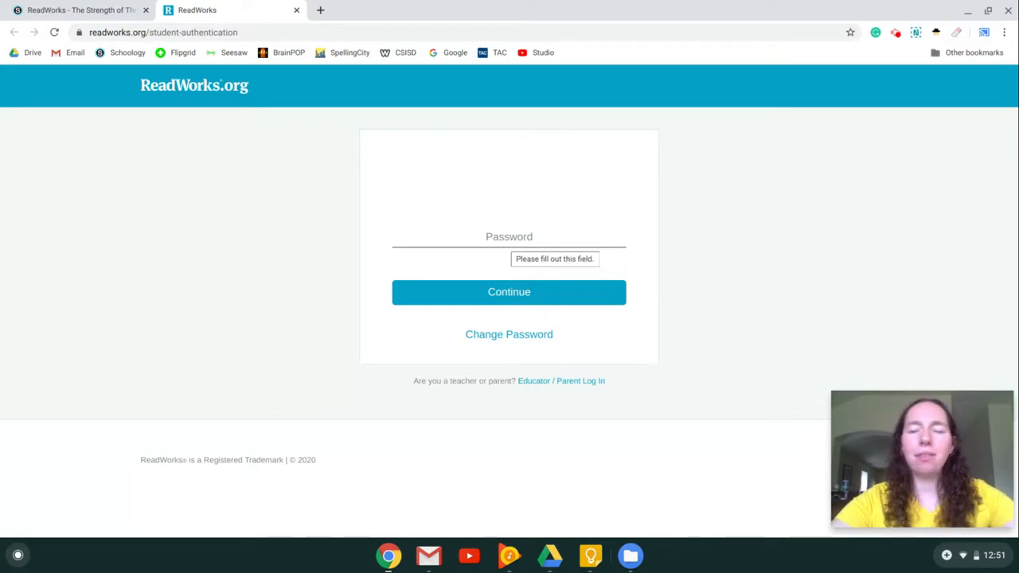
pyautogui.rightClick(503, 242)
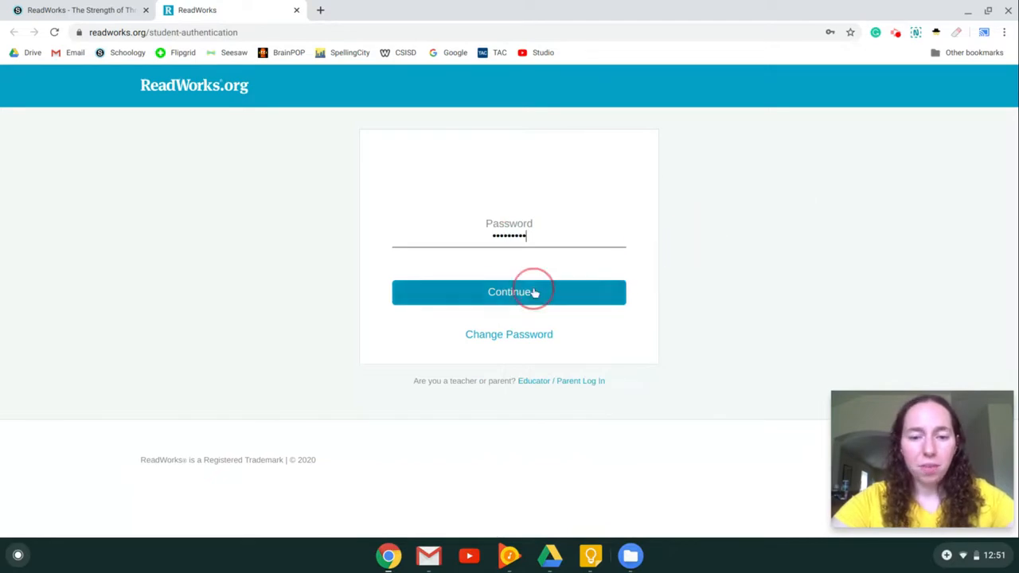
pyautogui.click(510, 292)
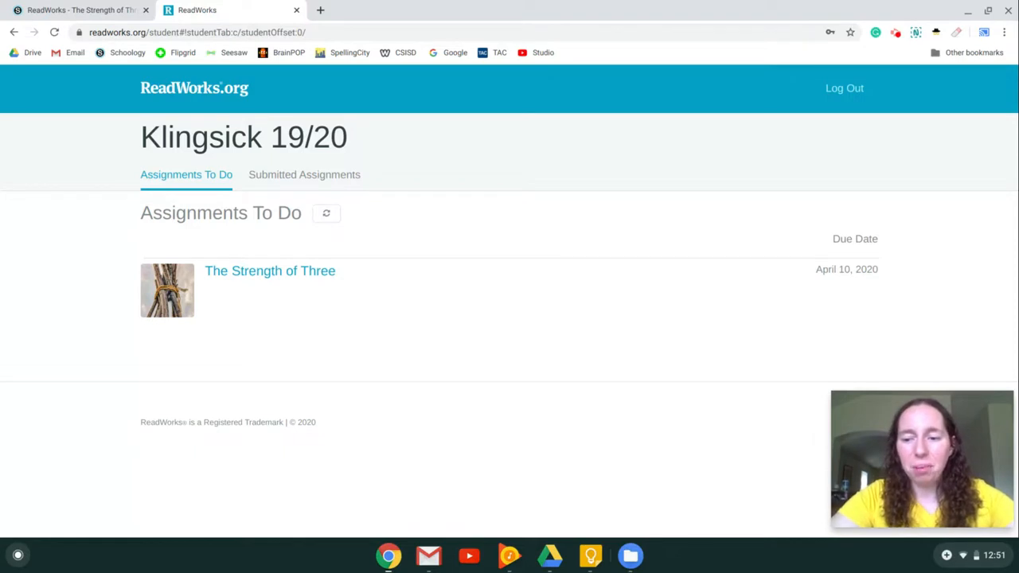
pyautogui.moveTo(111, 105)
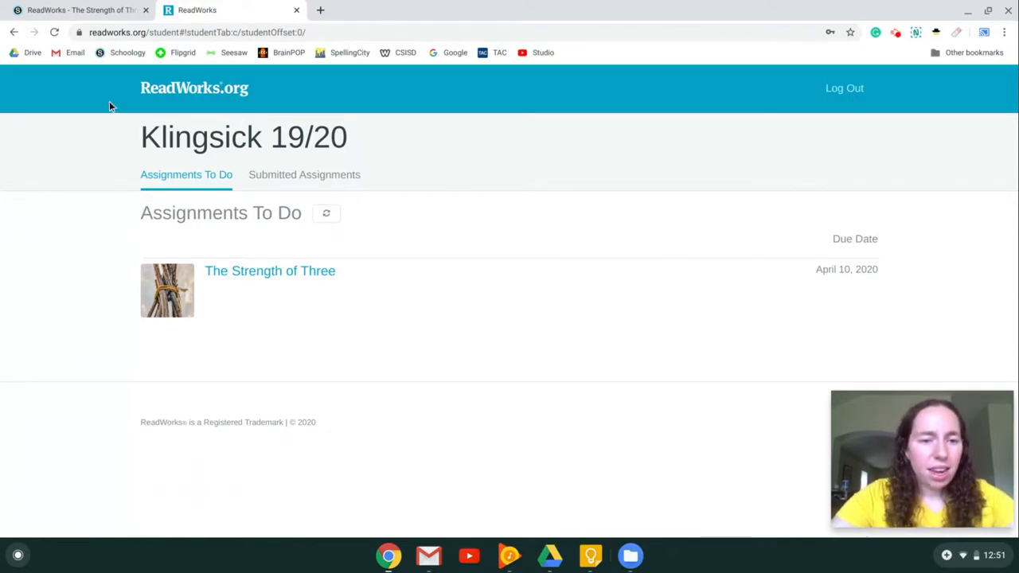
pyautogui.moveTo(131, 149)
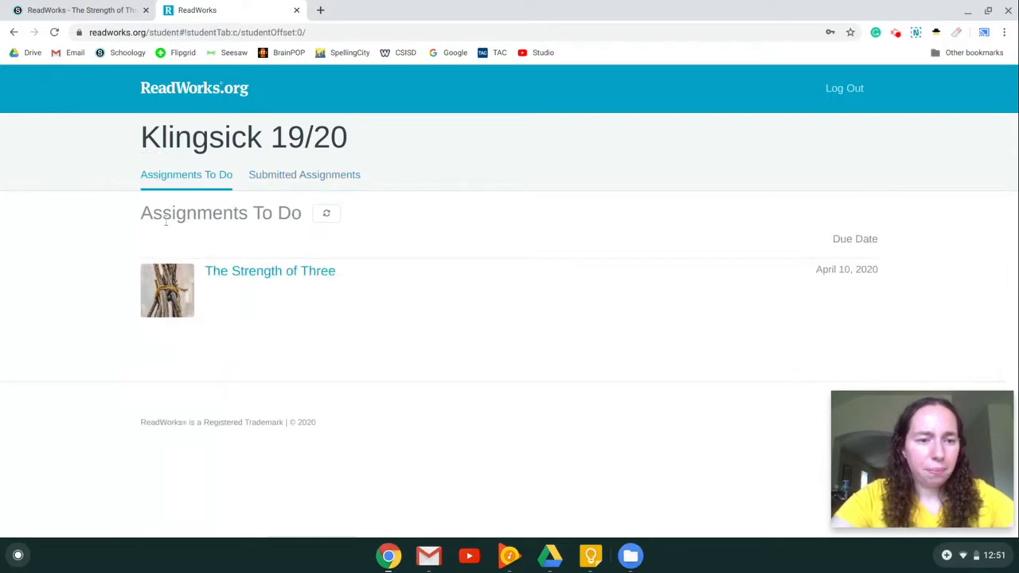
# Step: Open The Strength of Three from Assignments To Do
pyautogui.click(270, 271)
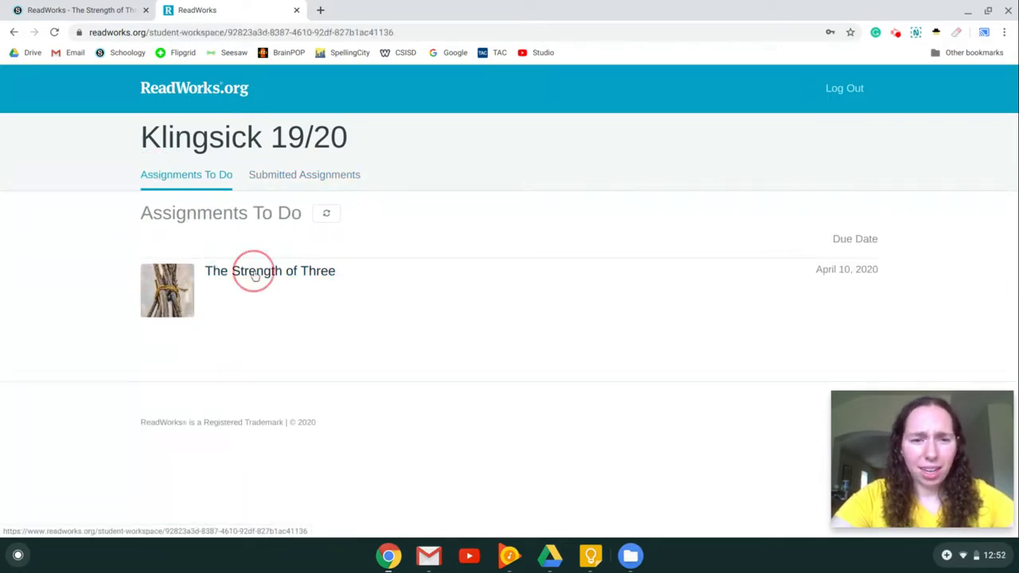
# Step: Preview the Vocabulary and the five theme Questions, then return to the Passage
pyautogui.click(271, 271)
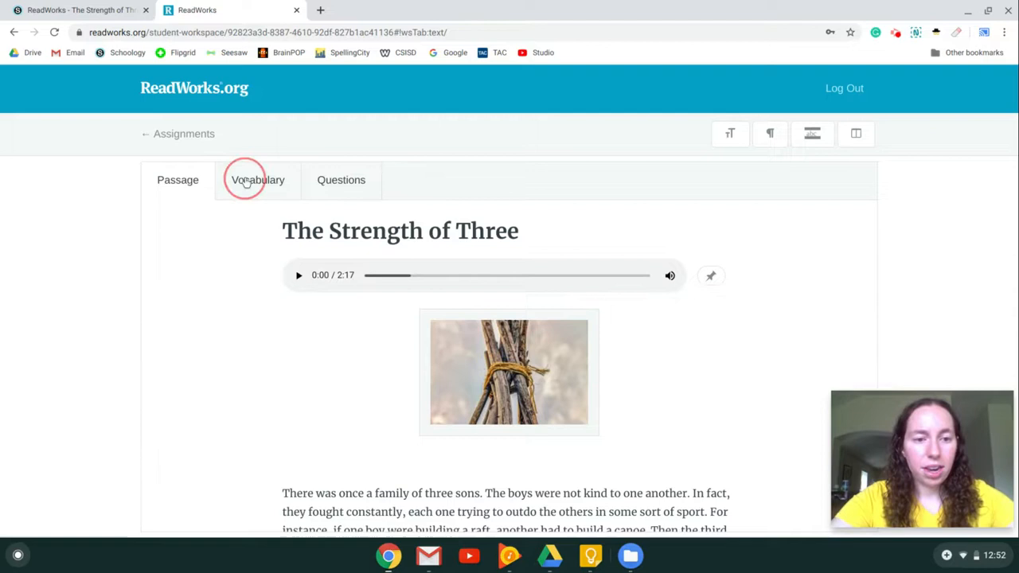
pyautogui.click(257, 178)
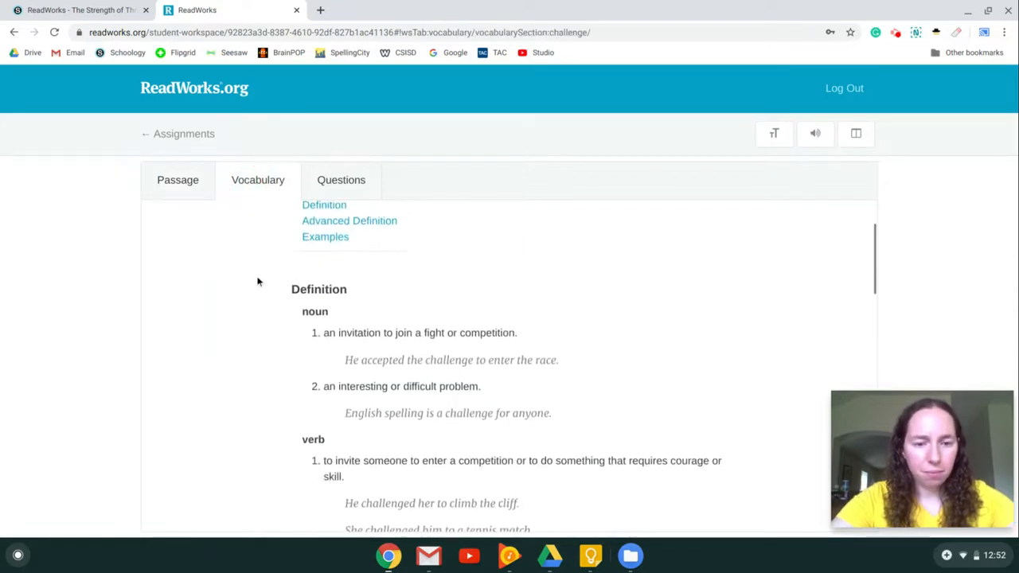
pyautogui.click(341, 180)
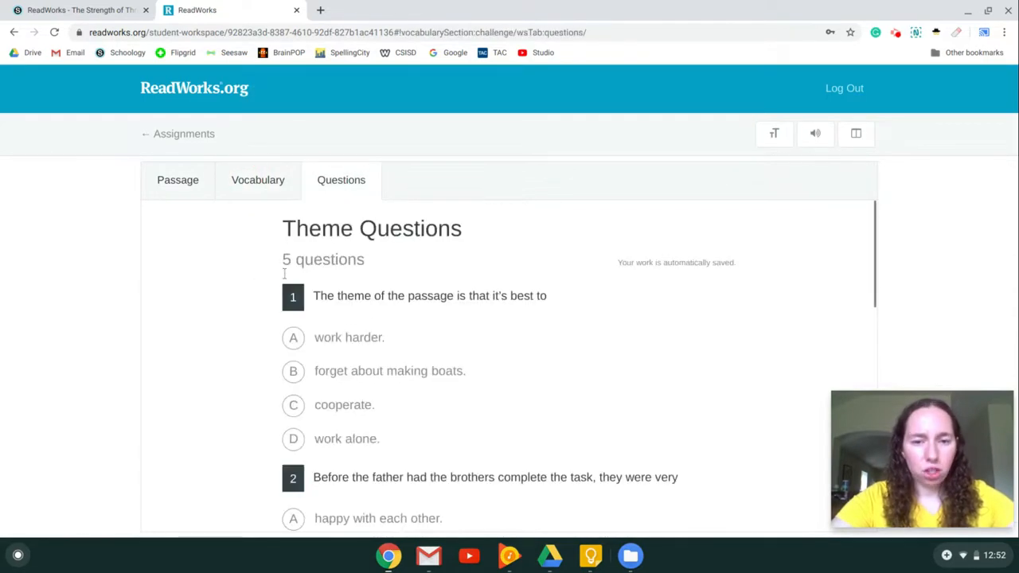
pyautogui.click(178, 180)
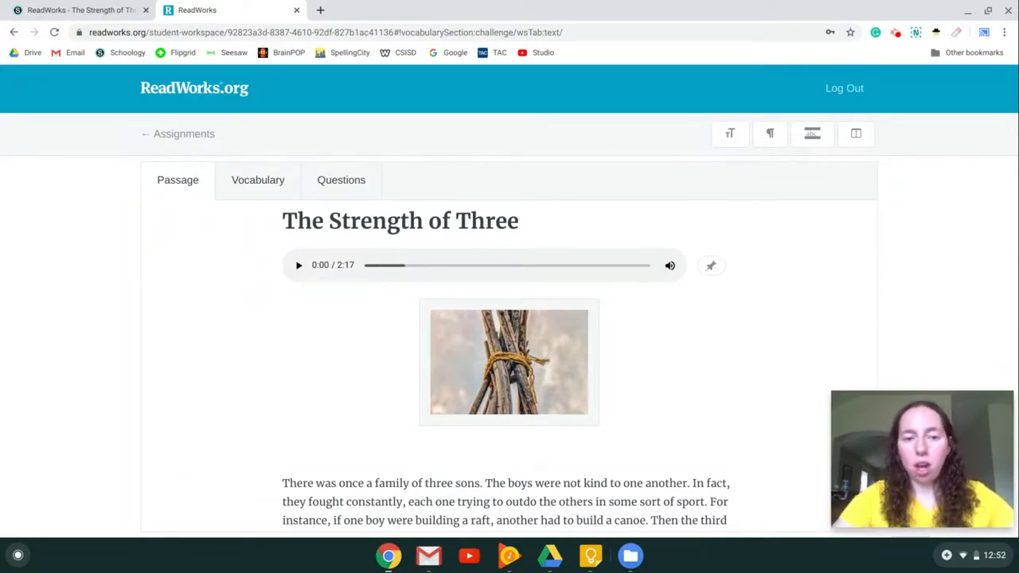
# Step: Play the first two seconds of the passage read-aloud audio and scroll the passage
pyautogui.click(299, 264)
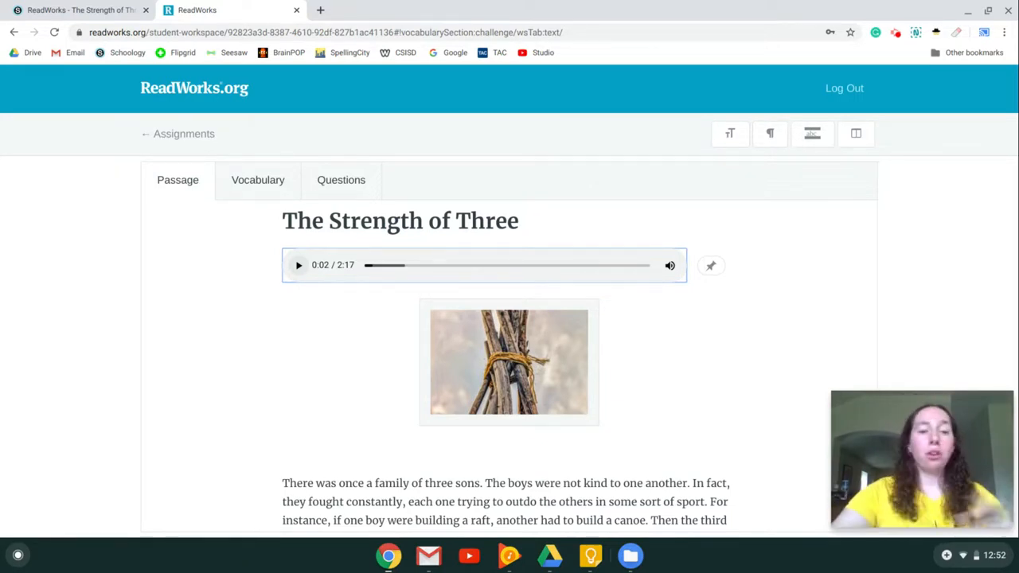
pyautogui.scroll(-3)
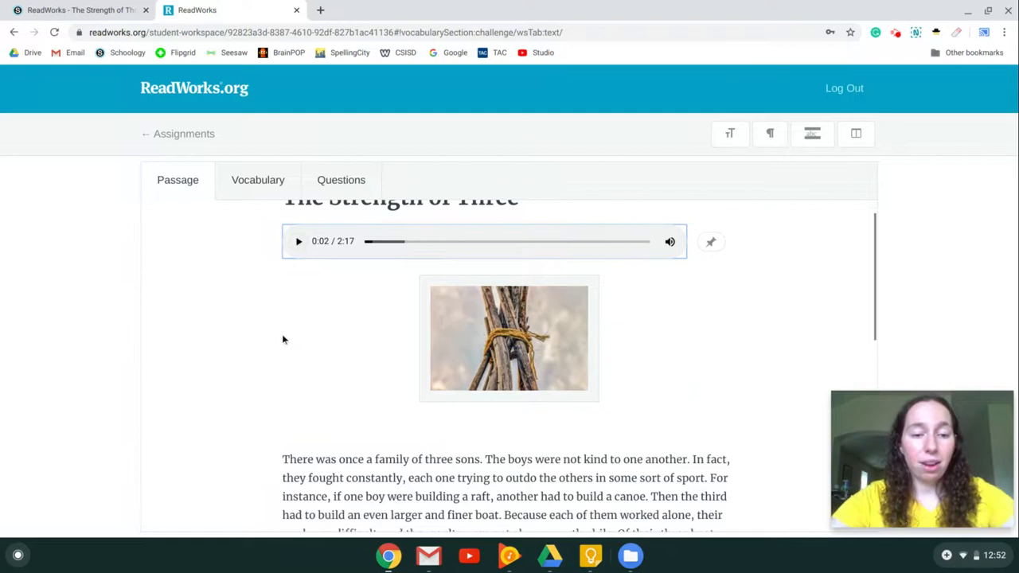
pyautogui.scroll(-3)
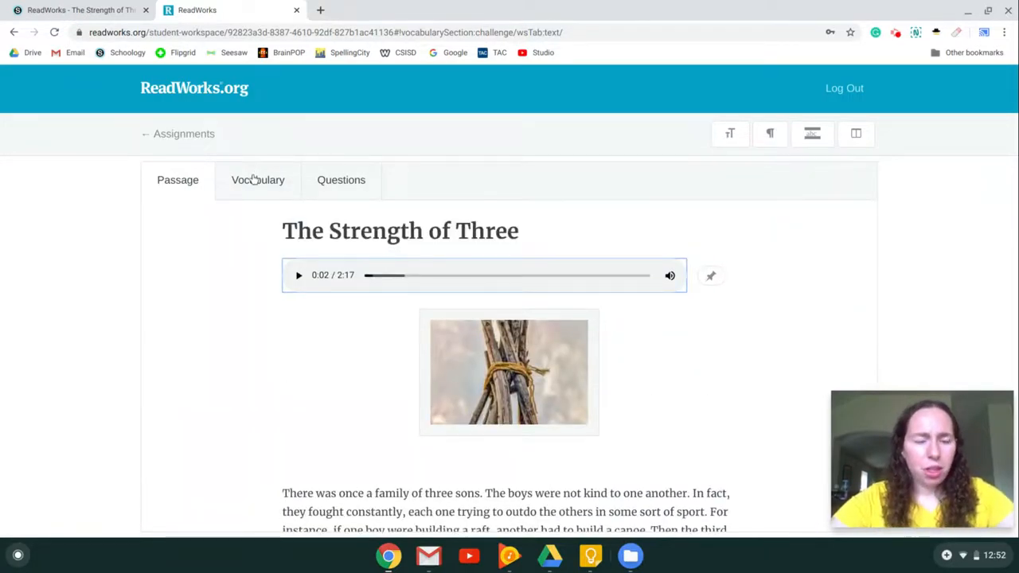
# Step: Review the definitions and example sentences for the vocabulary word challenge
pyautogui.click(258, 180)
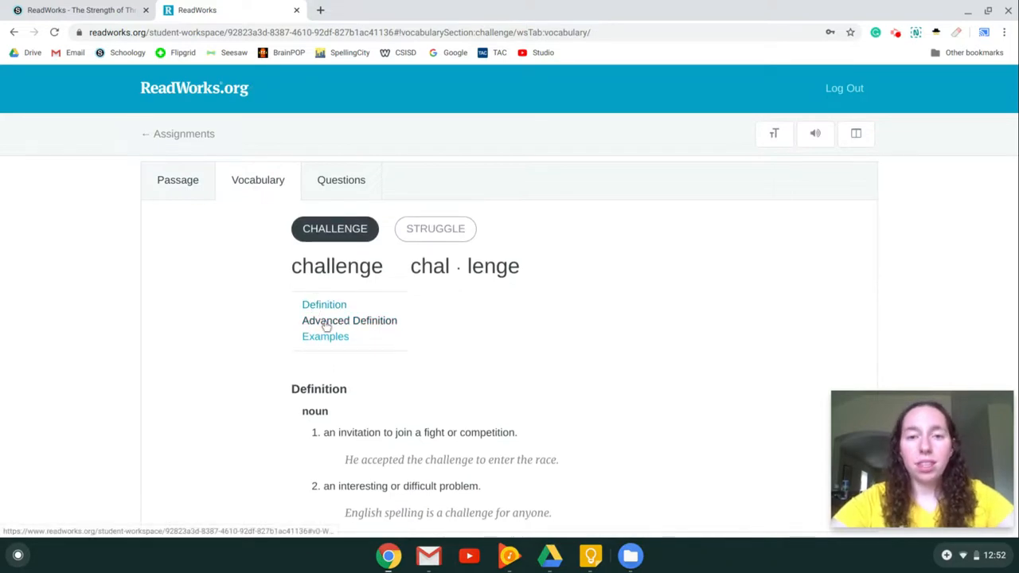
pyautogui.scroll(-3)
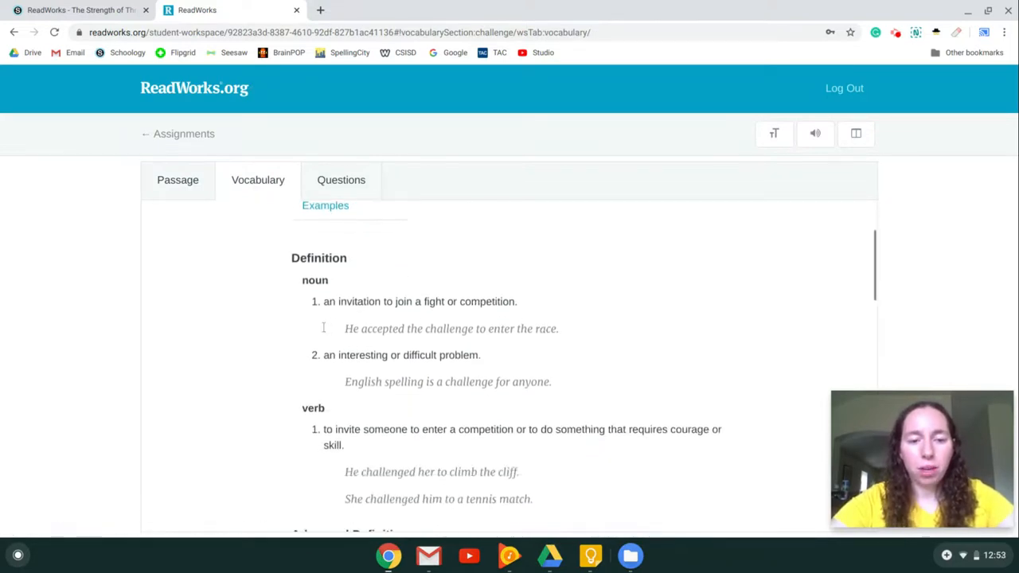
pyautogui.scroll(-3)
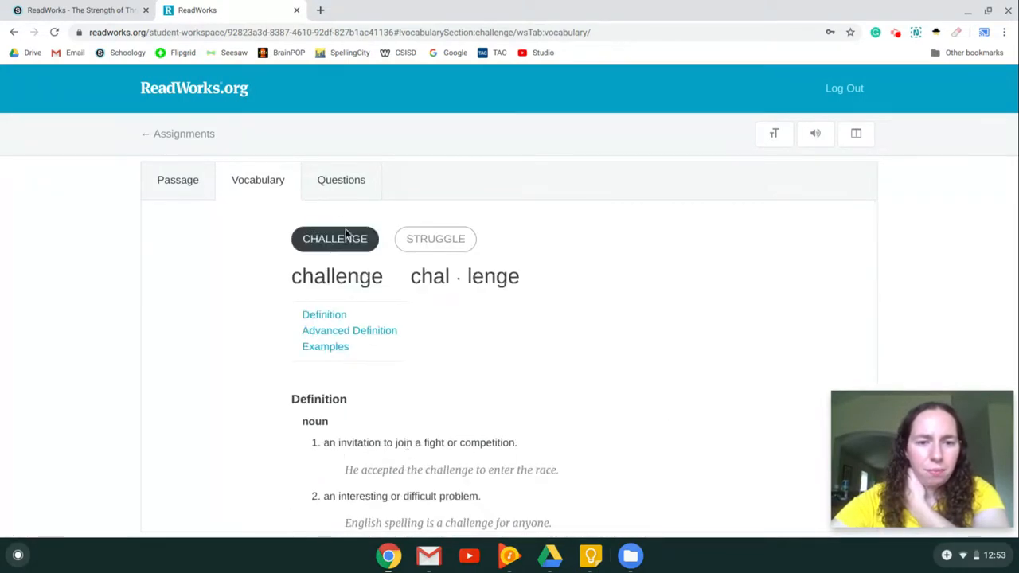
pyautogui.click(341, 180)
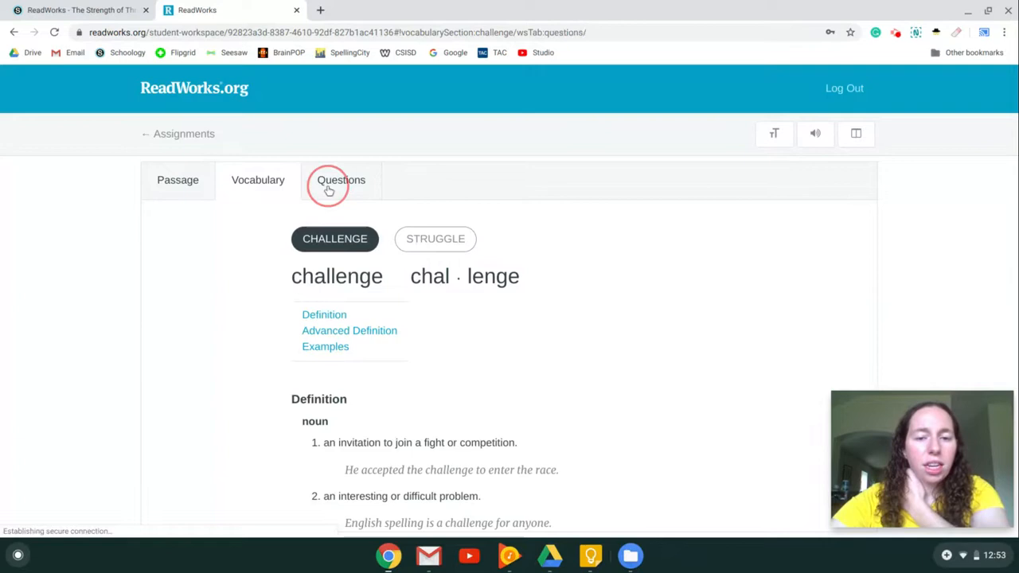
# Step: Show the five Theme Questions with their answer choices from the top
pyautogui.click(341, 178)
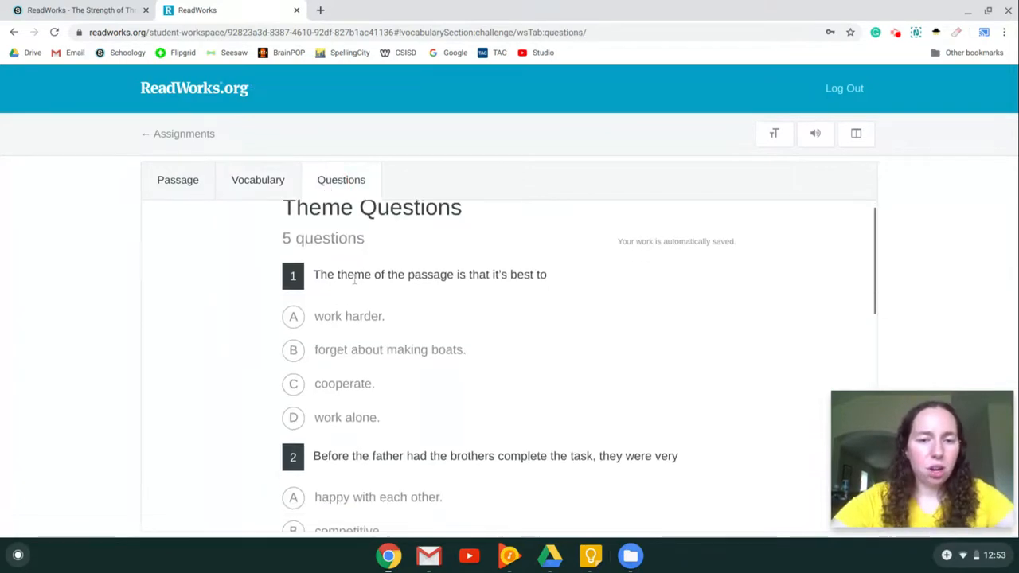
pyautogui.scroll(-3)
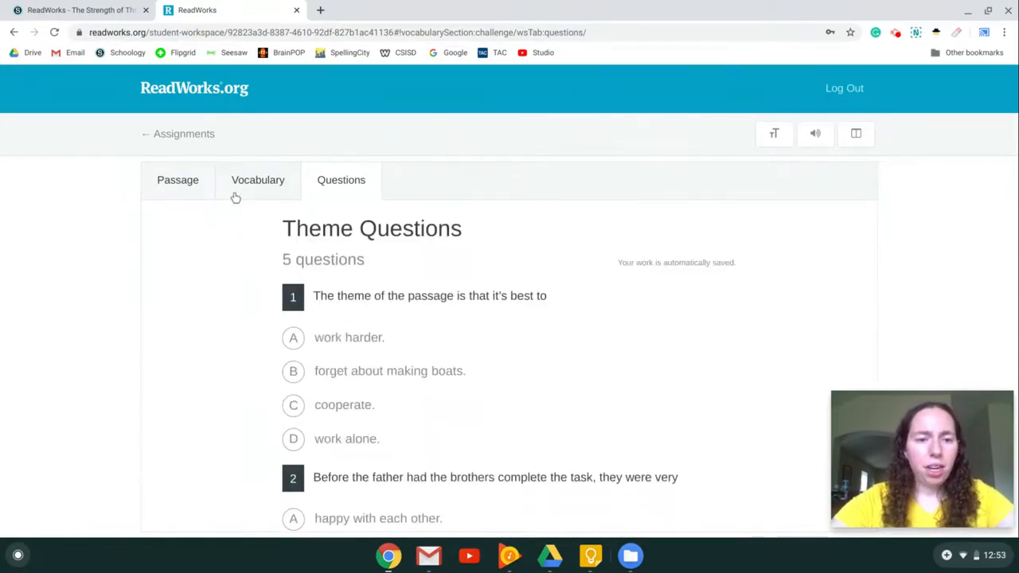
pyautogui.click(816, 134)
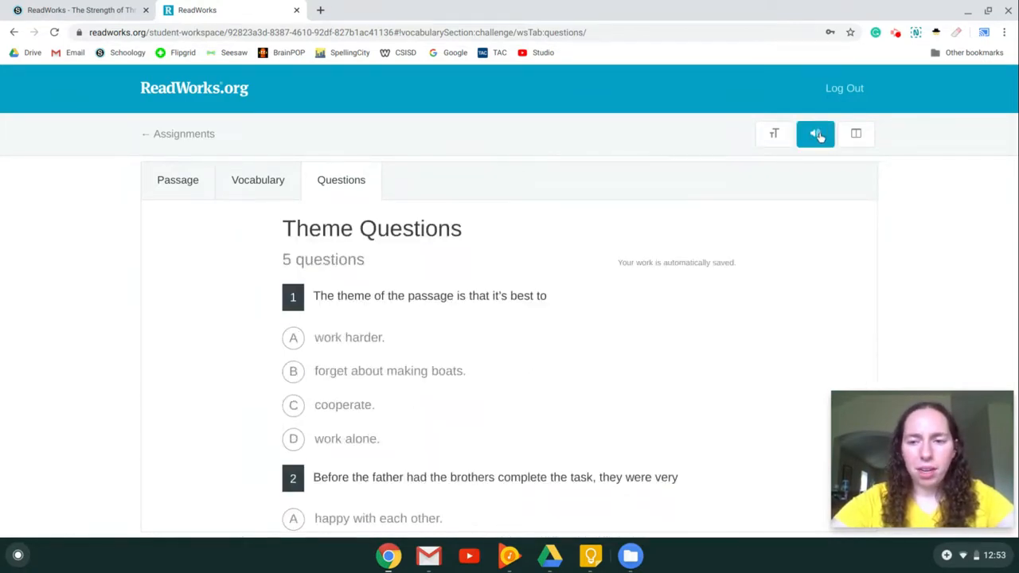
# Step: Turn on question read-aloud and choose A, work harder, for question 1
pyautogui.click(816, 133)
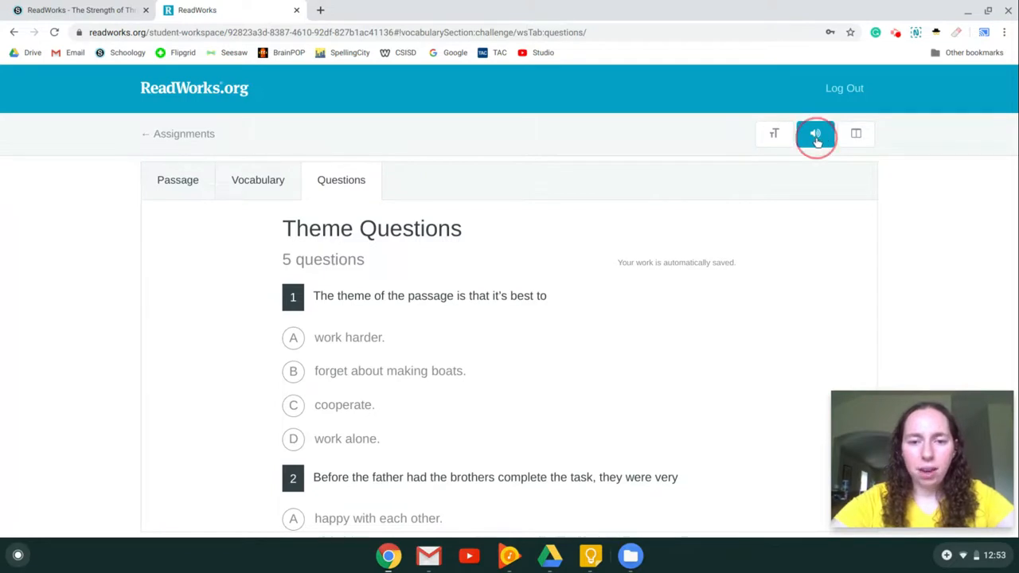
pyautogui.click(816, 134)
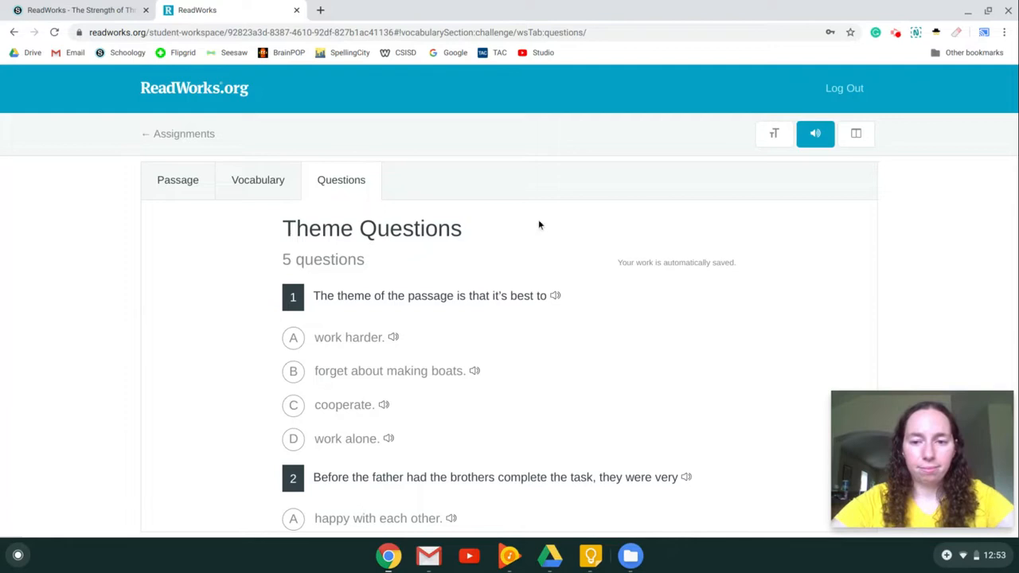
pyautogui.moveTo(560, 304)
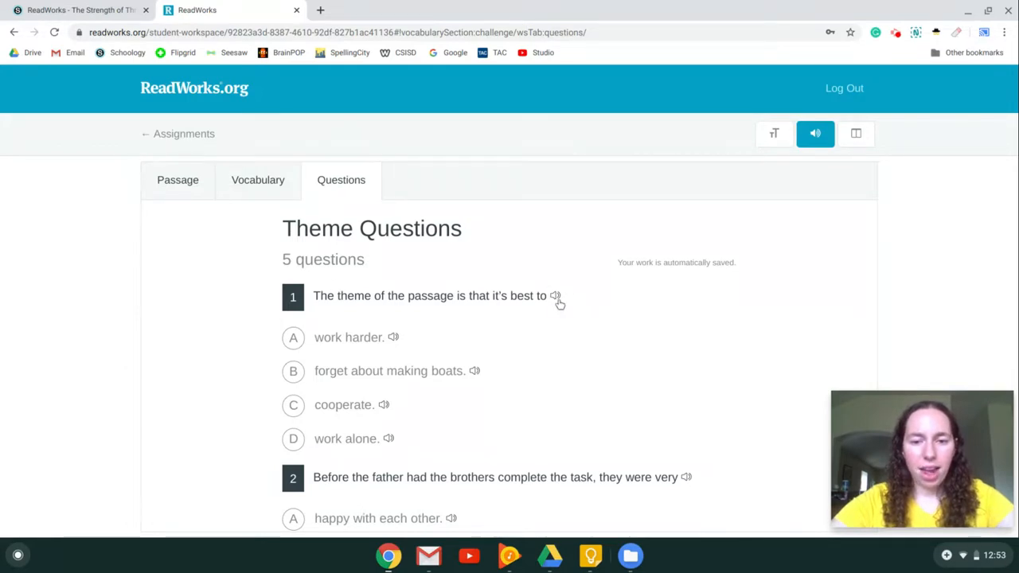
pyautogui.moveTo(465, 363)
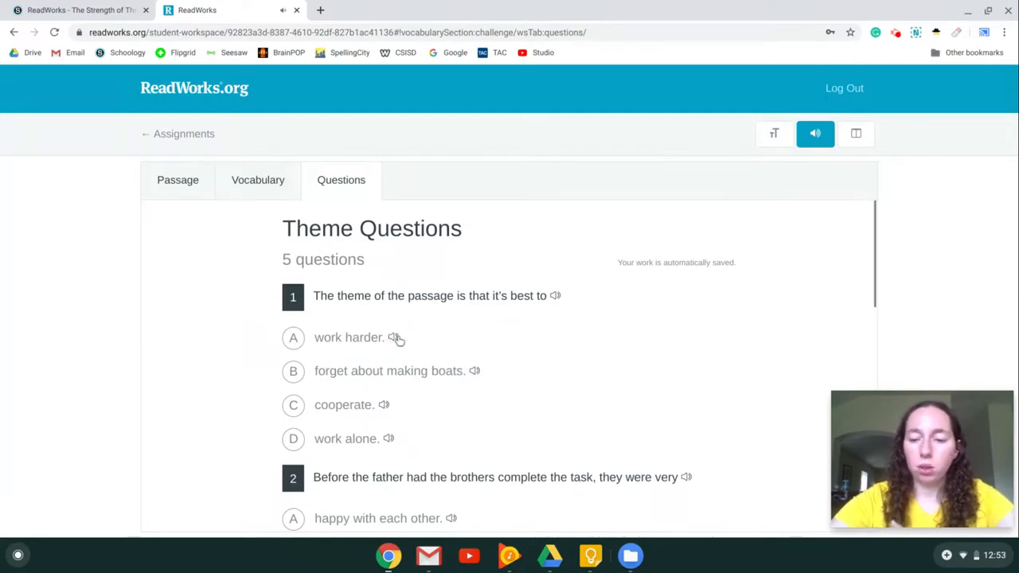
pyautogui.moveTo(301, 348)
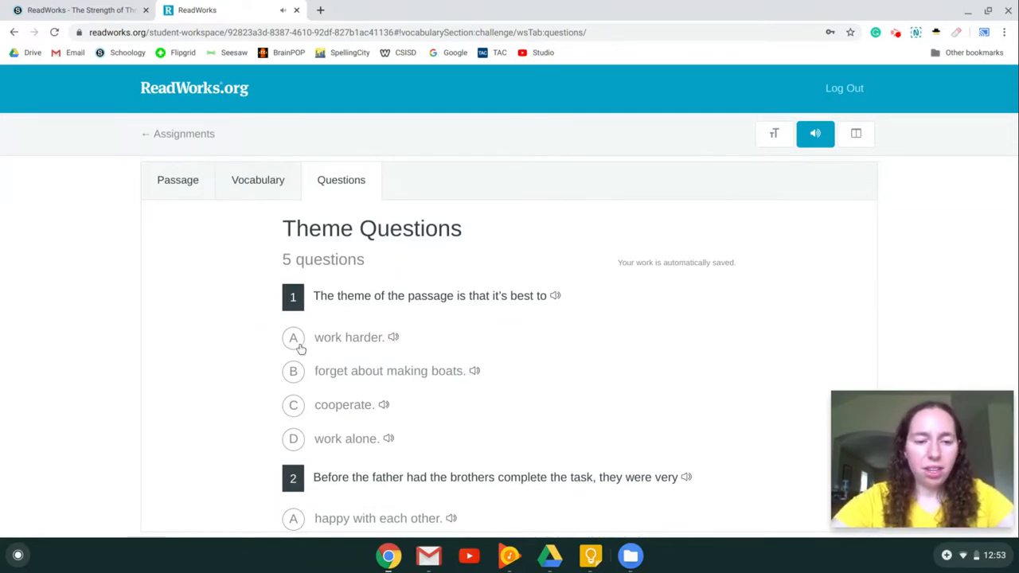
pyautogui.click(293, 338)
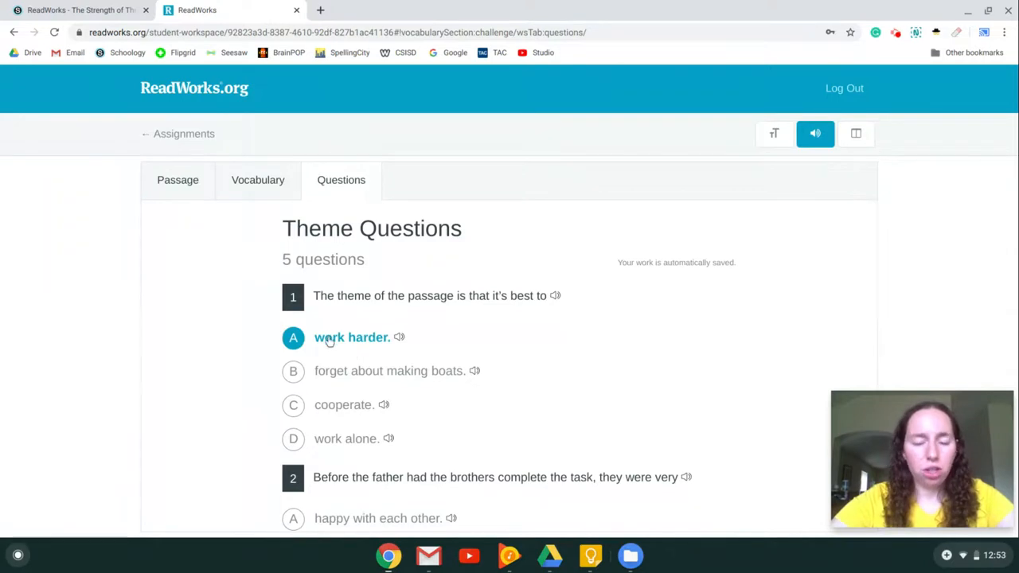
pyautogui.scroll(-3)
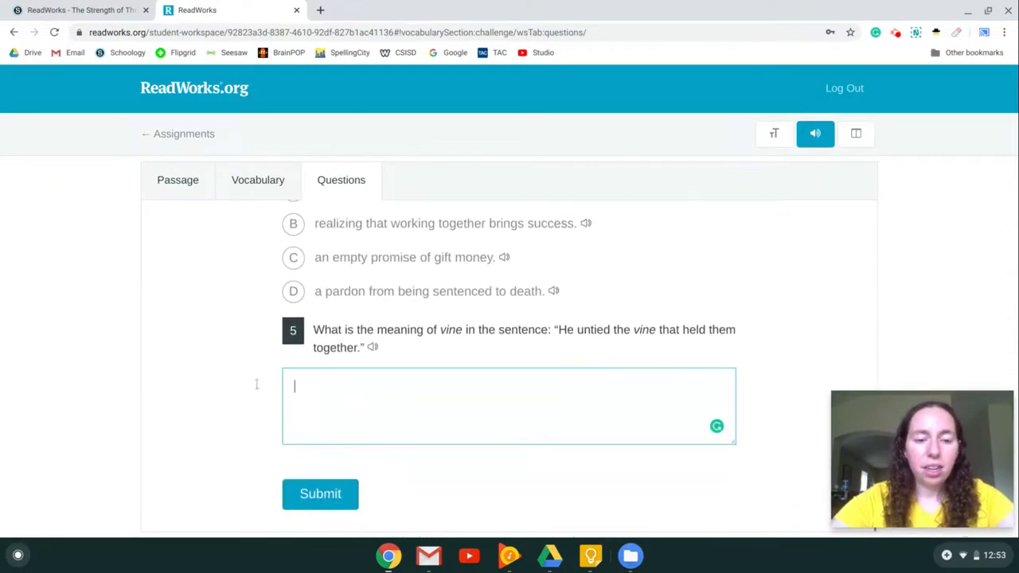
pyautogui.write('ffhhsdjs')
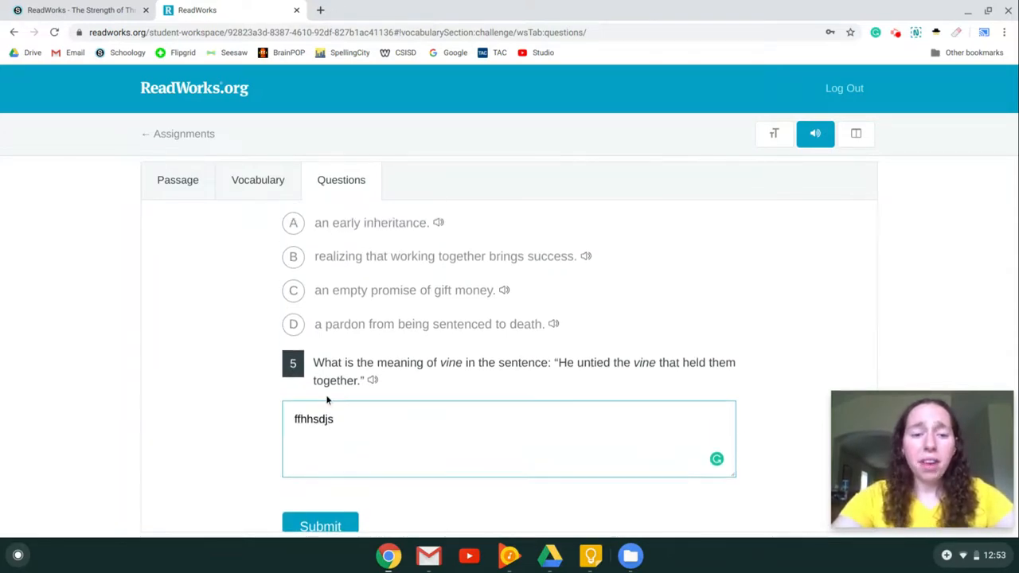
pyautogui.scroll(-3)
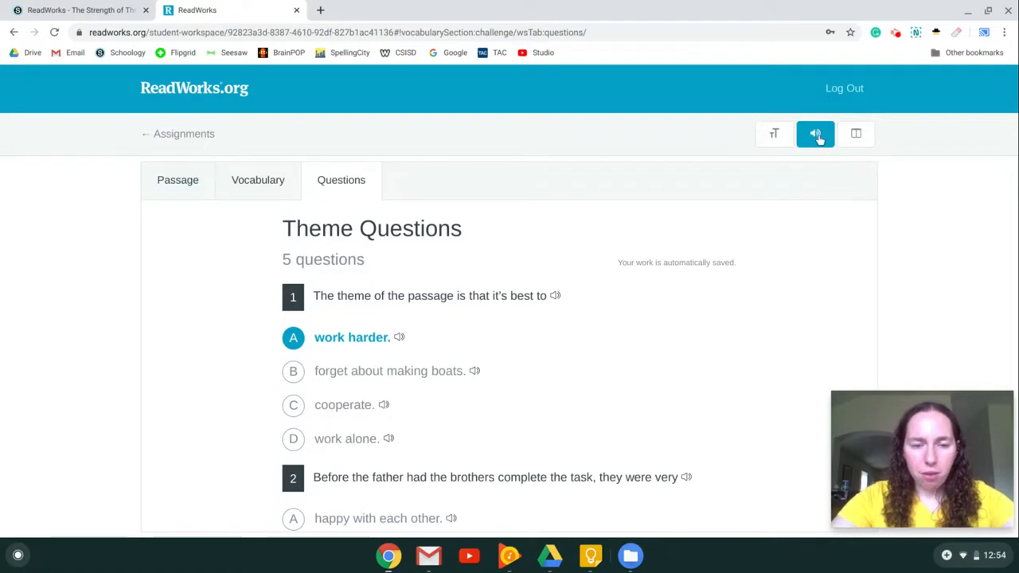
# Step: Turn off question read-aloud and switch back to the passage
pyautogui.click(857, 134)
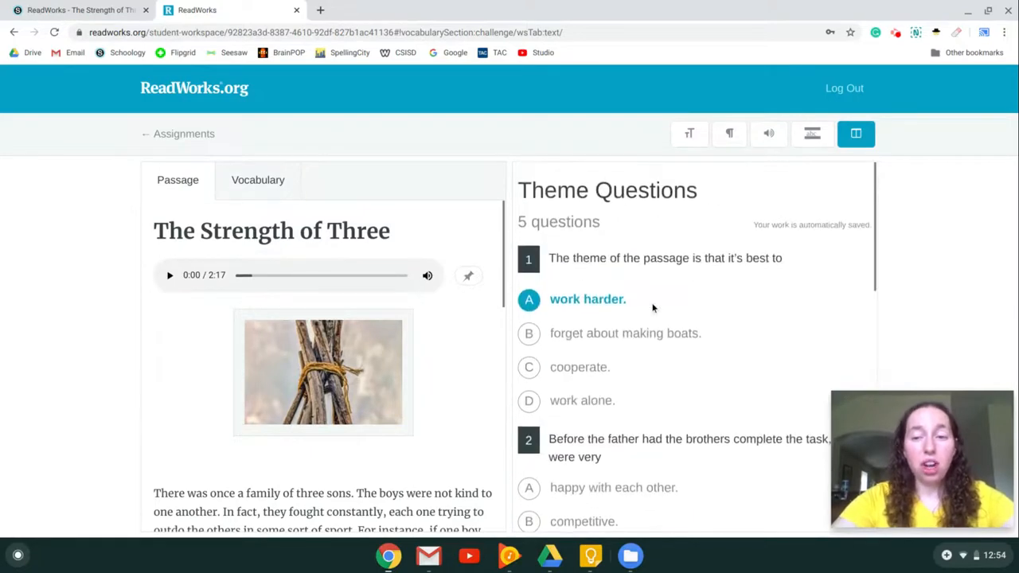
pyautogui.click(857, 134)
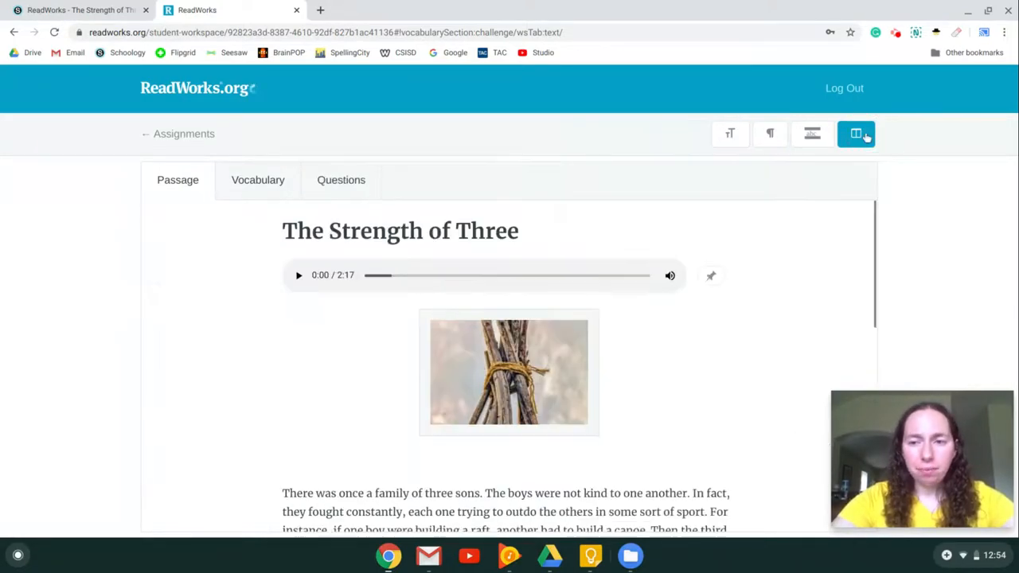
pyautogui.click(340, 179)
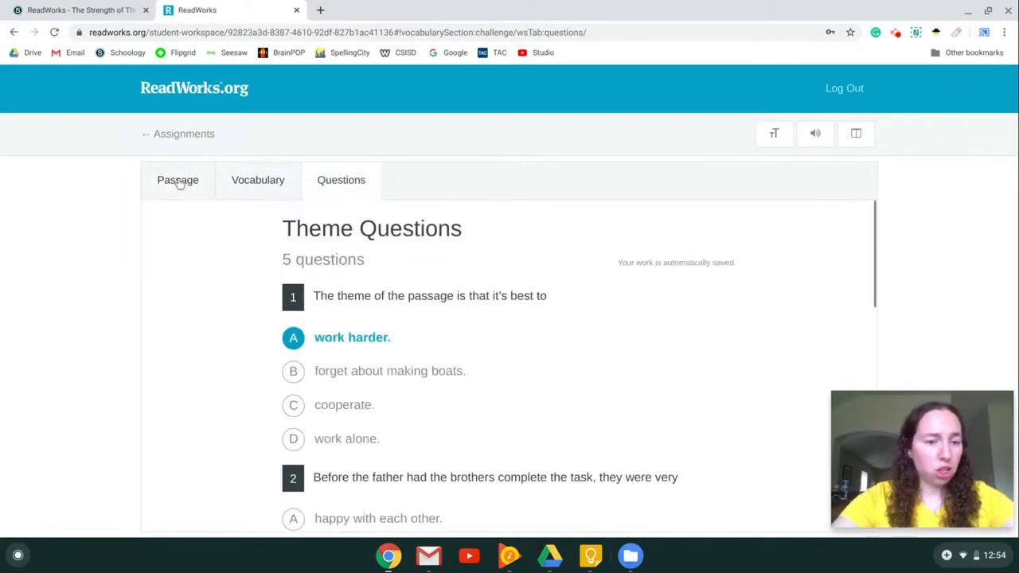
pyautogui.click(178, 180)
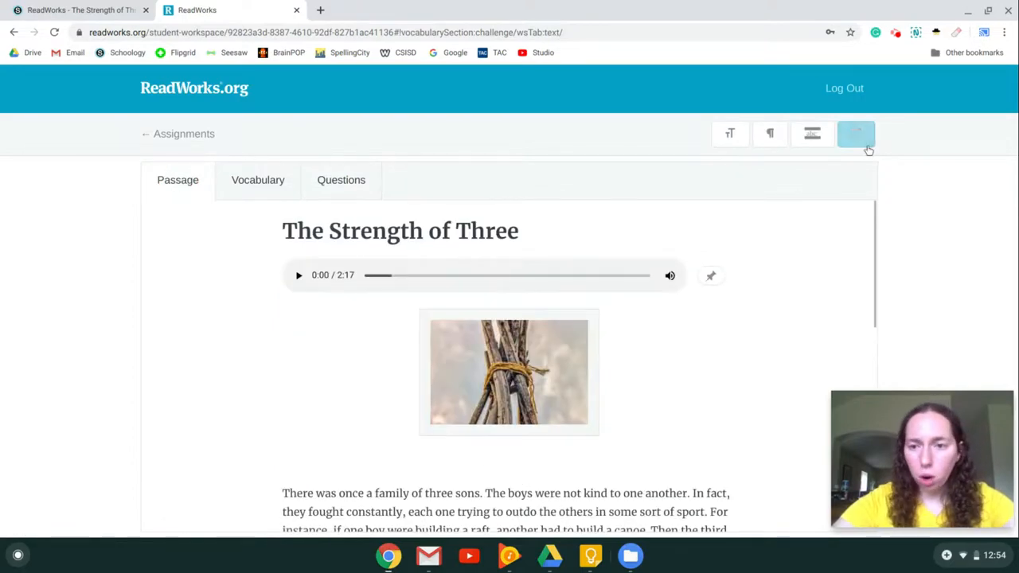
# Step: View passage and questions side by side, then return to the full-width passage
pyautogui.click(857, 134)
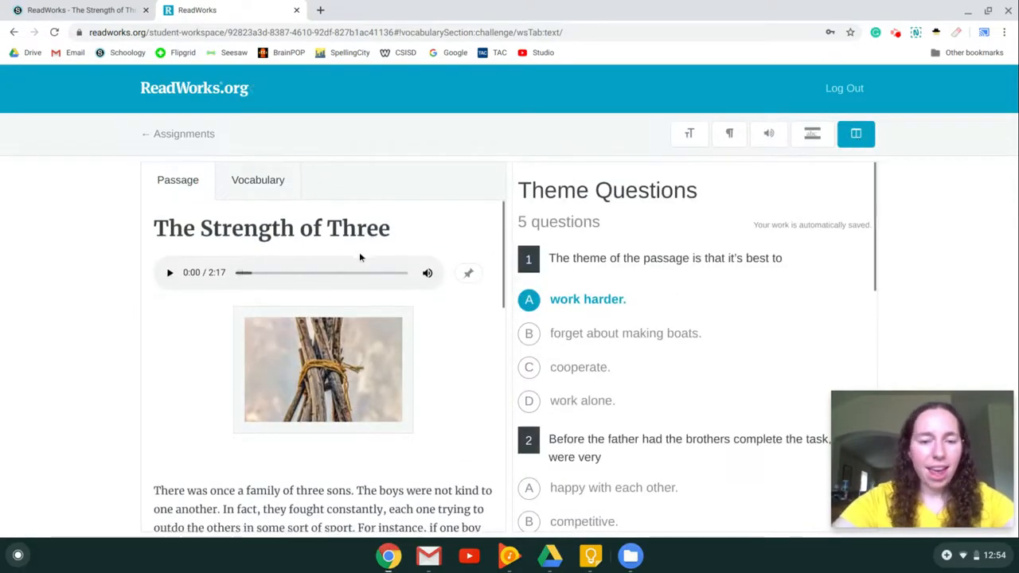
pyautogui.scroll(-3)
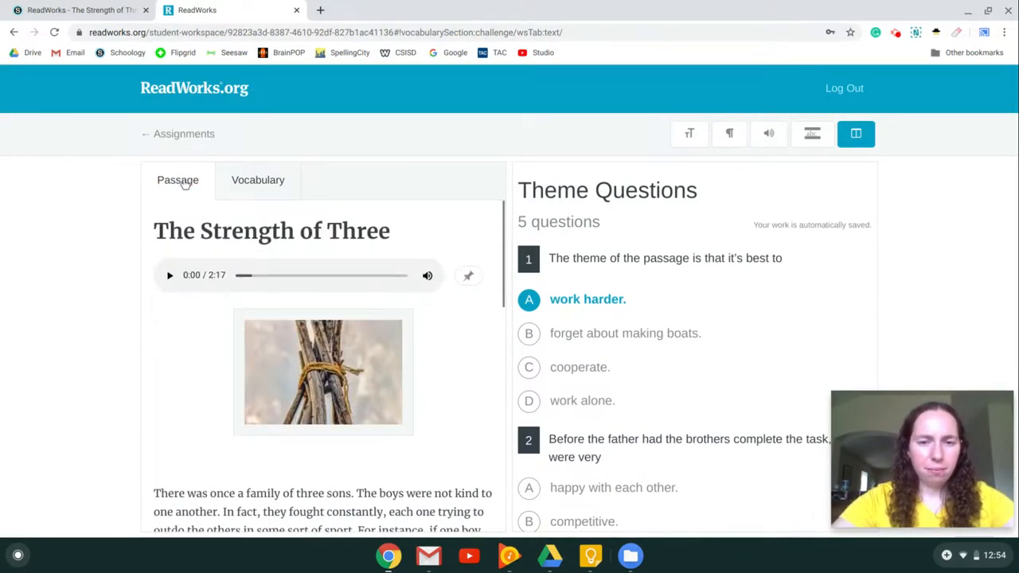
pyautogui.click(857, 134)
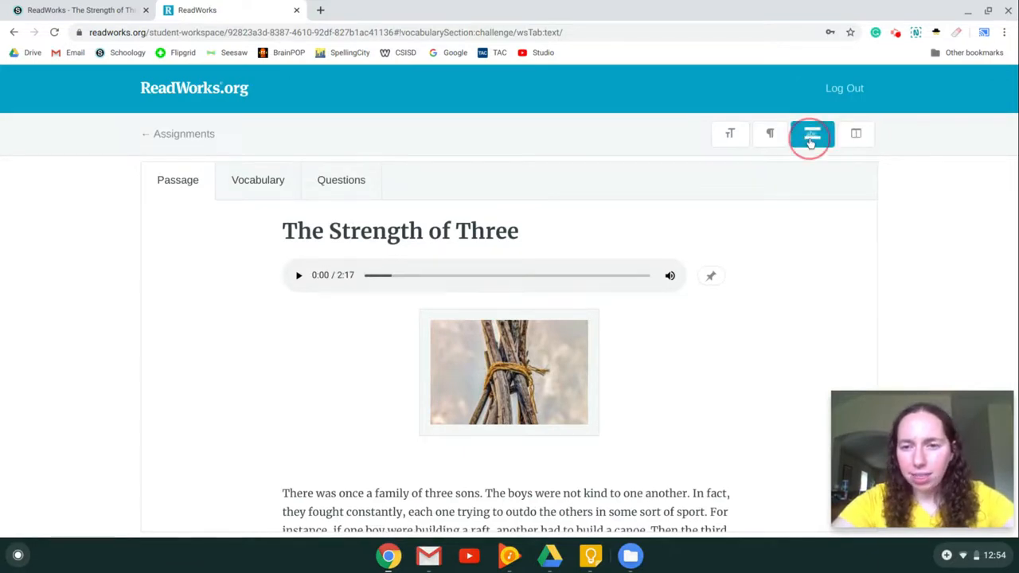
# Step: Turn on the line tracer reading guide and scroll through the passage's opening paragraphs
pyautogui.click(812, 134)
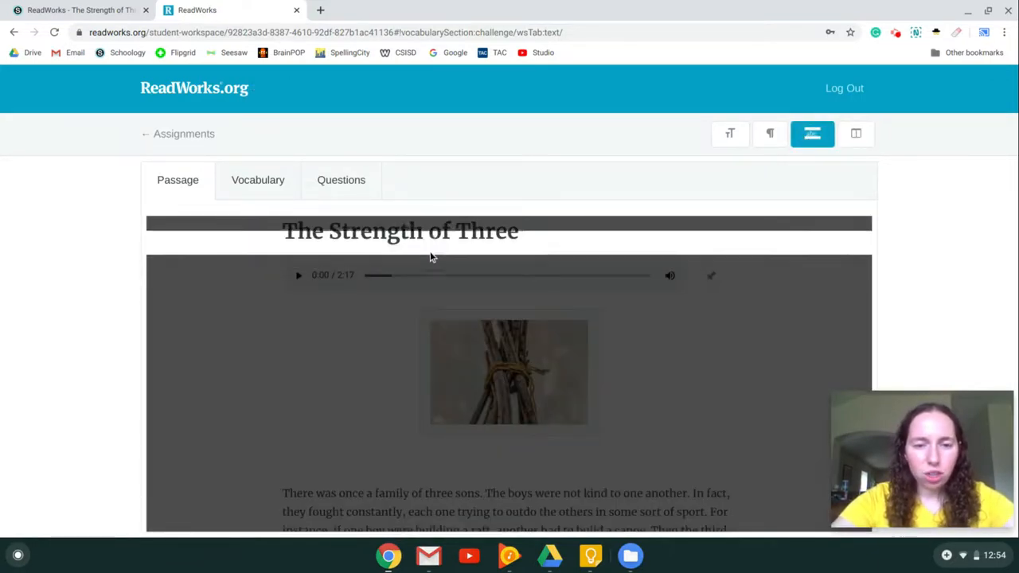
pyautogui.scroll(-3)
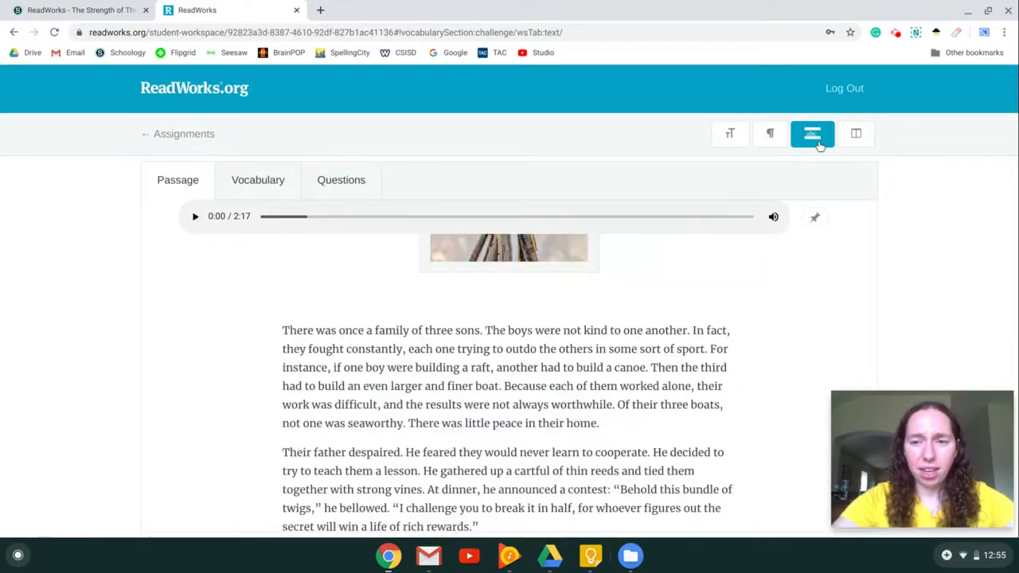
# Step: Turn on paragraph numbering and scroll down to paragraphs three and four
pyautogui.click(770, 134)
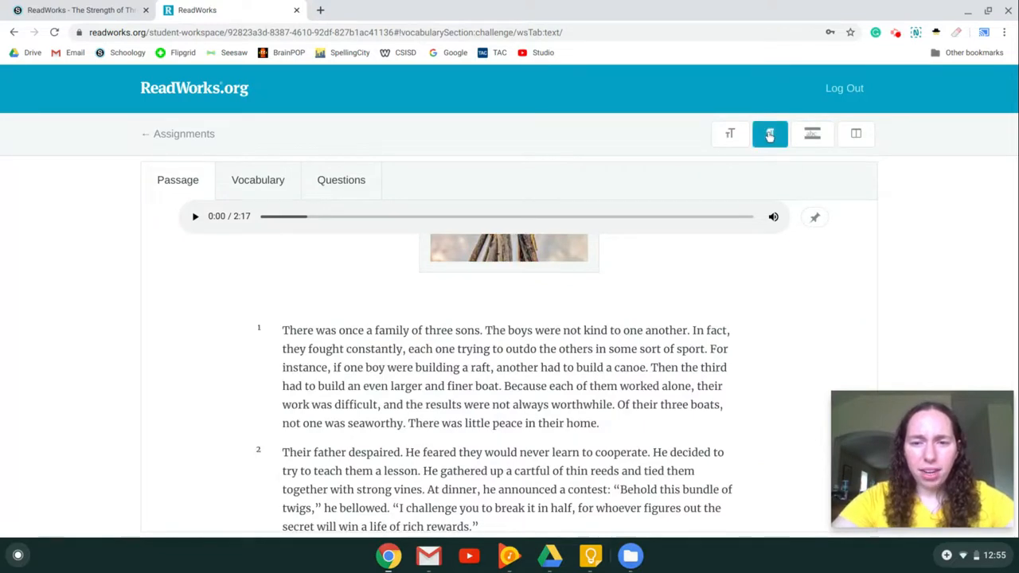
pyautogui.click(769, 134)
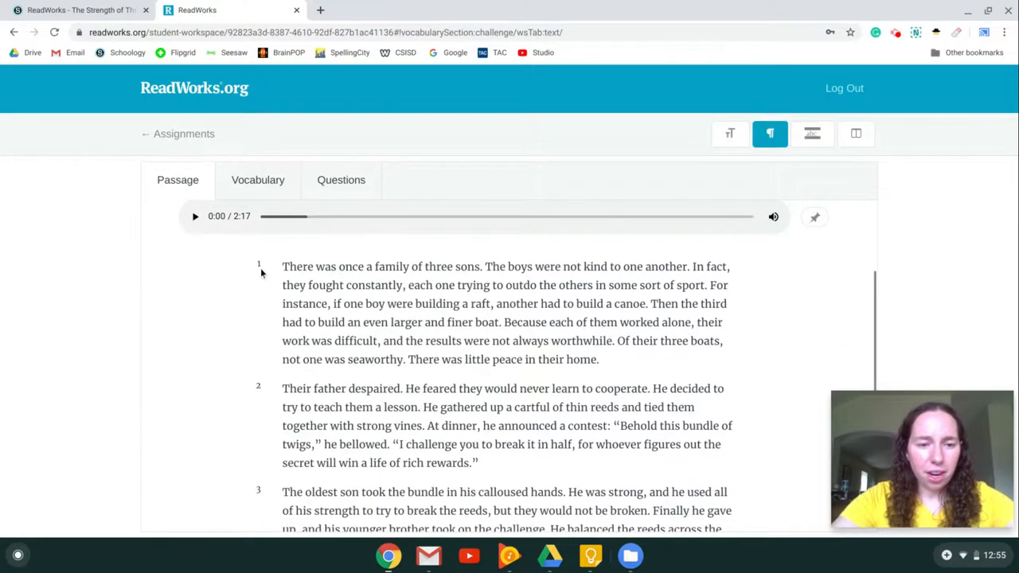
pyautogui.scroll(-3)
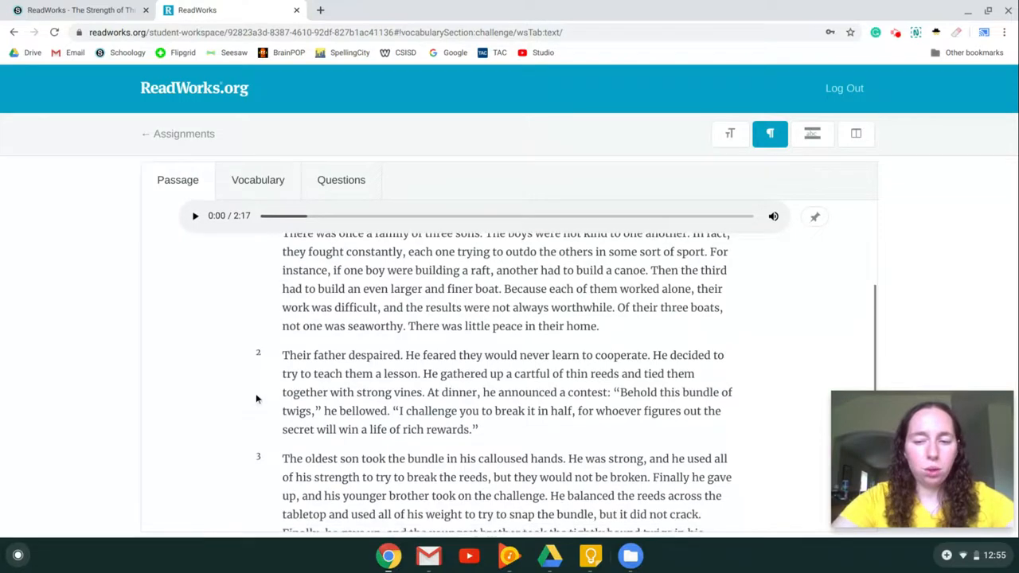
pyautogui.scroll(-3)
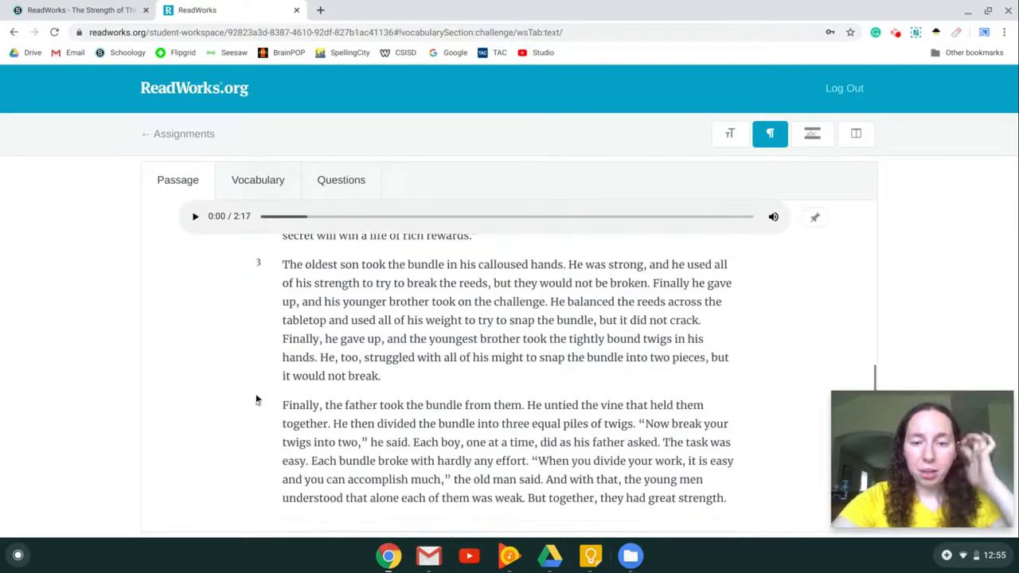
# Step: Toggle the larger-text option on the passage several times, ending at default size
pyautogui.click(729, 134)
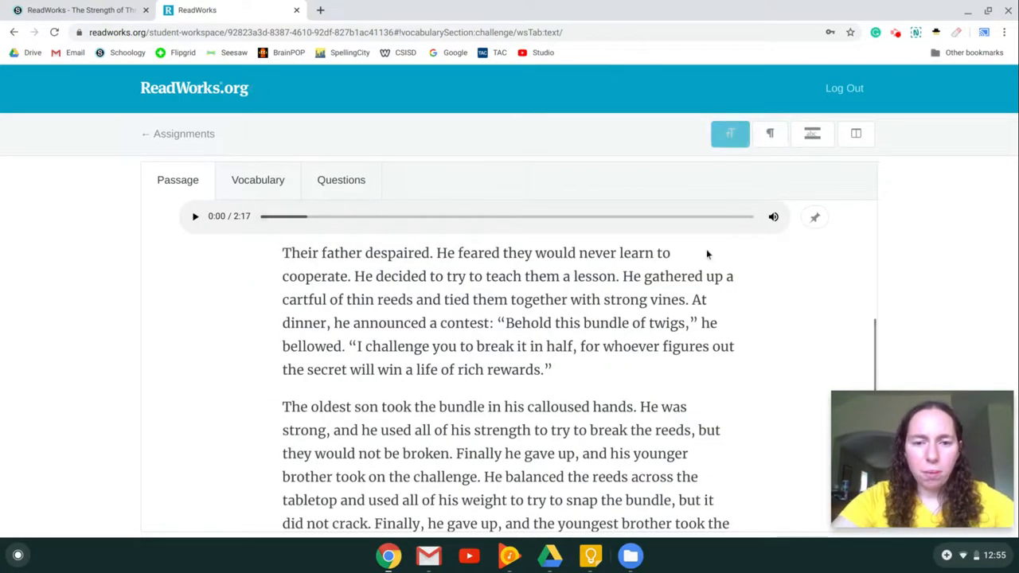
pyautogui.click(730, 134)
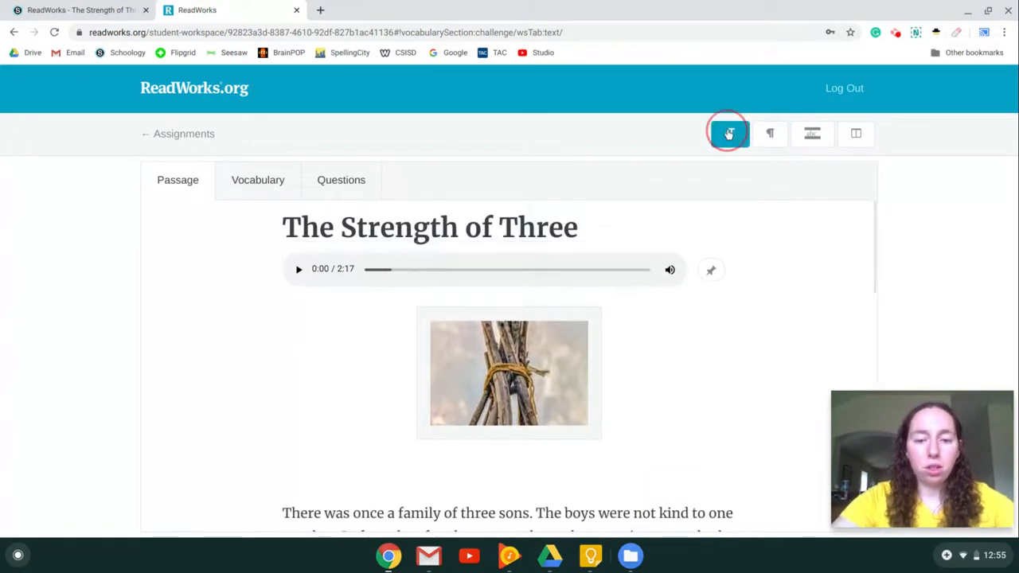
pyautogui.click(729, 134)
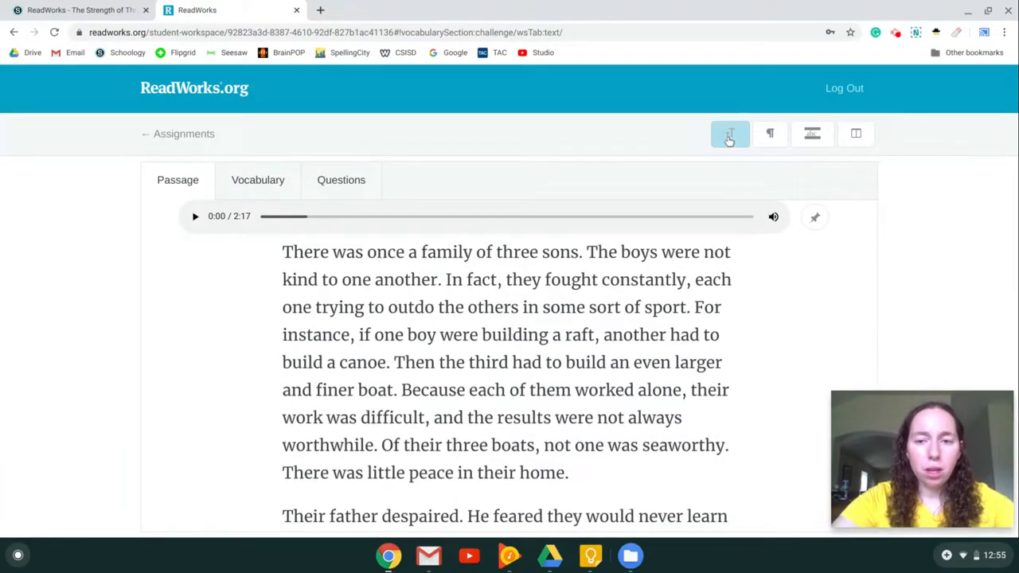
pyautogui.click(729, 134)
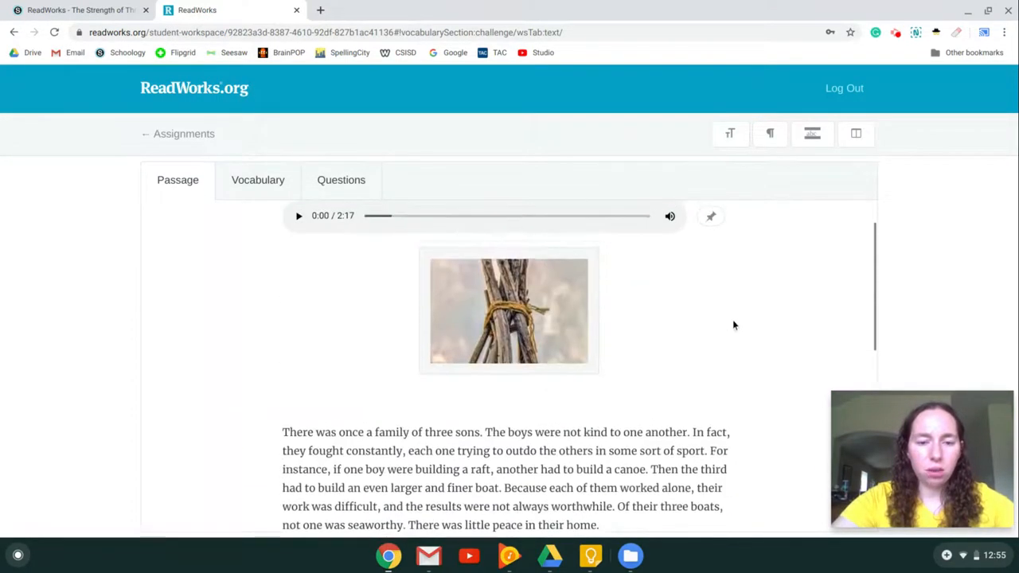
pyautogui.click(729, 134)
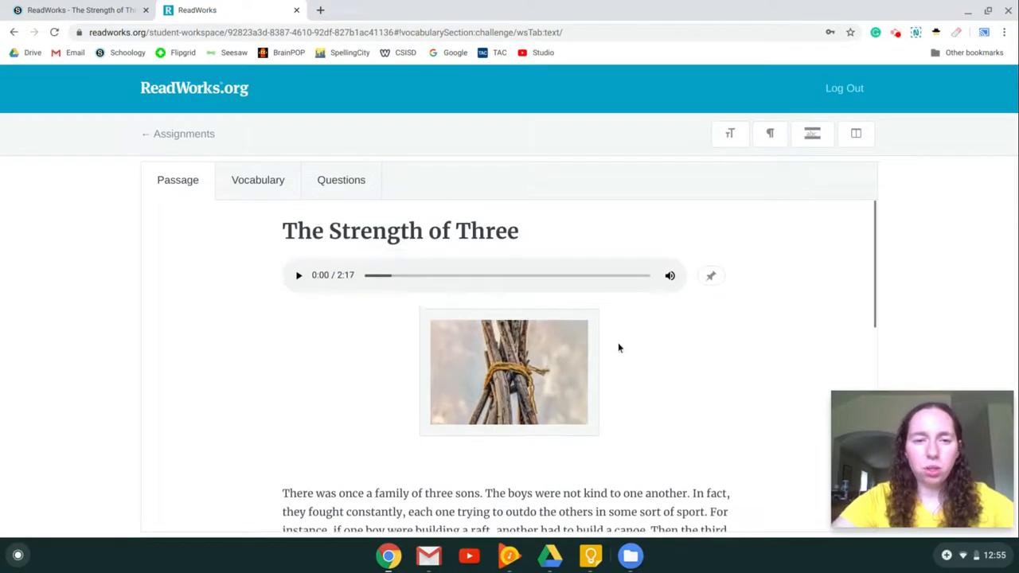
# Step: View the Vocabulary words with larger text, read-aloud audio and the questions shown alongside
pyautogui.click(258, 179)
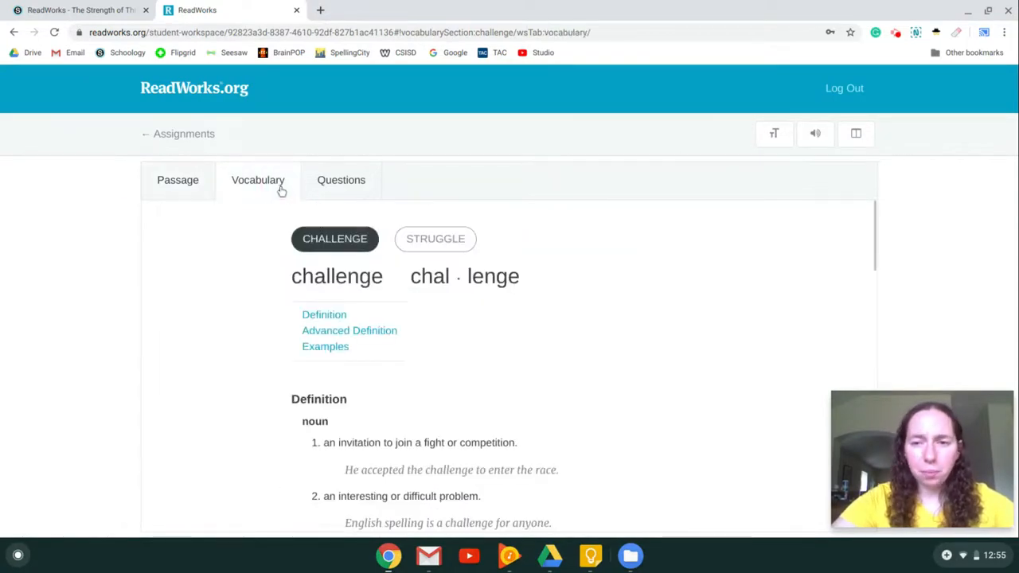
pyautogui.click(774, 133)
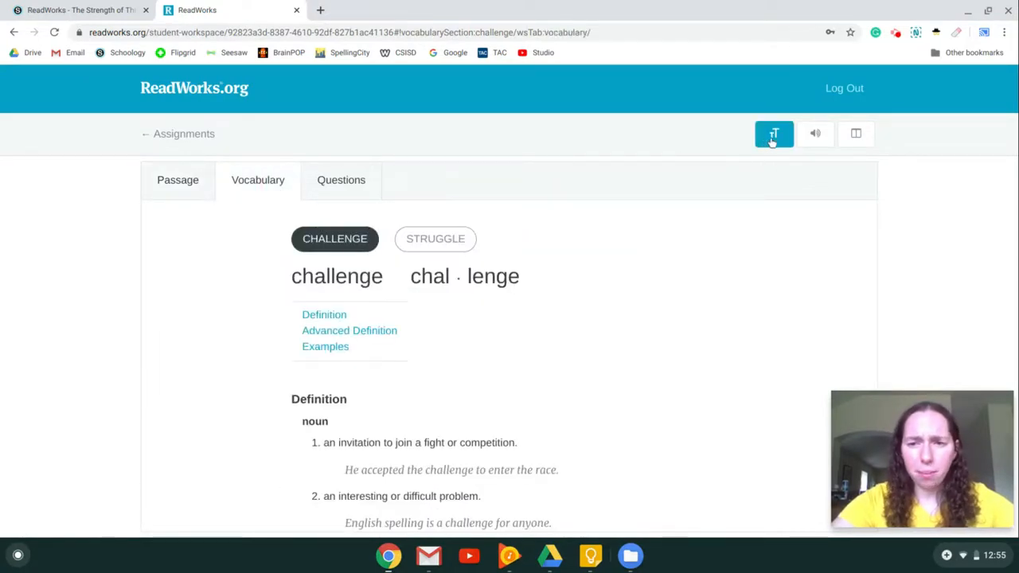
pyautogui.click(774, 134)
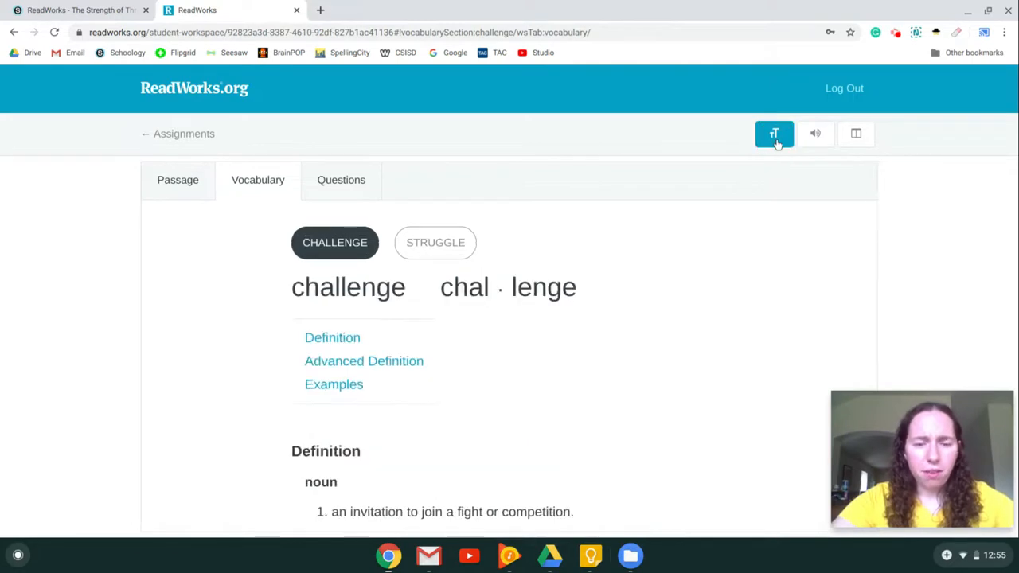
pyautogui.click(816, 134)
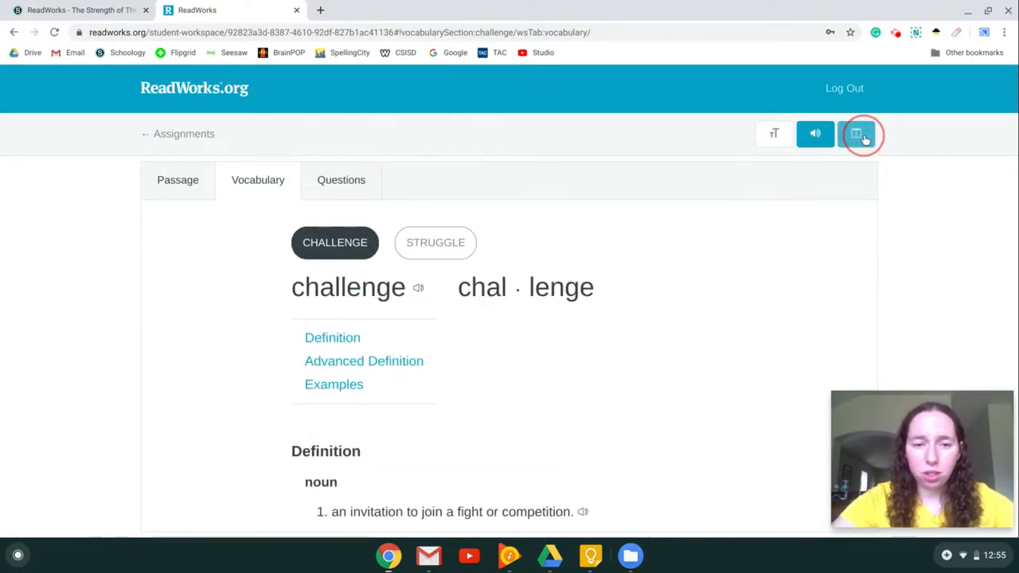
pyautogui.click(857, 133)
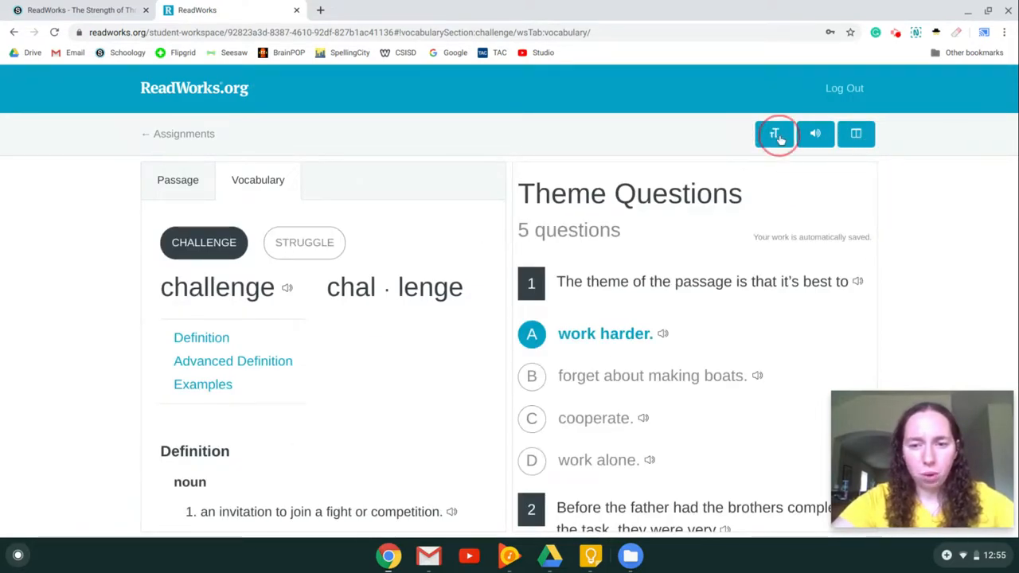
pyautogui.click(774, 134)
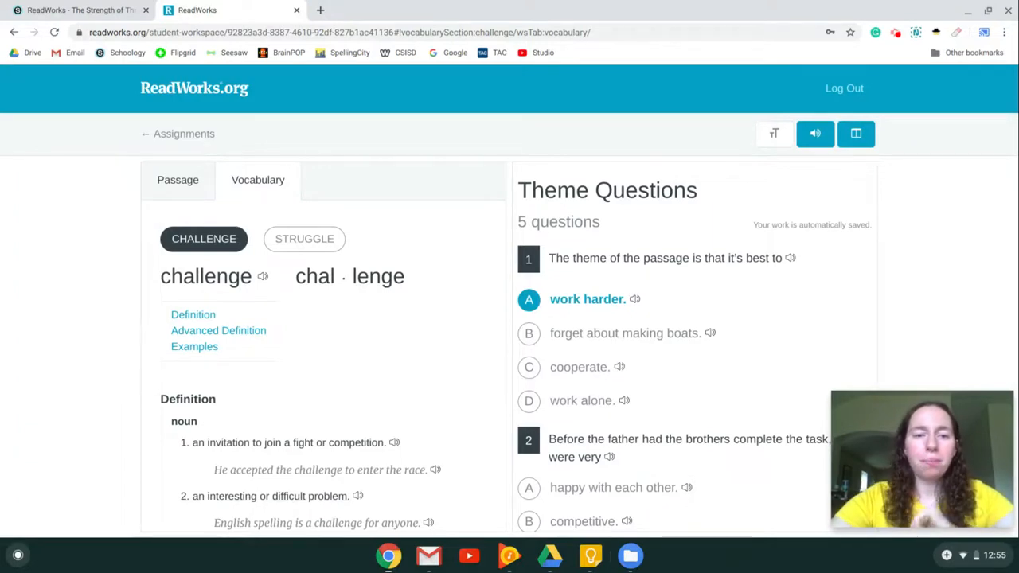
# Step: Return to the assignments list where The Strength of Three is still to do
pyautogui.click(178, 133)
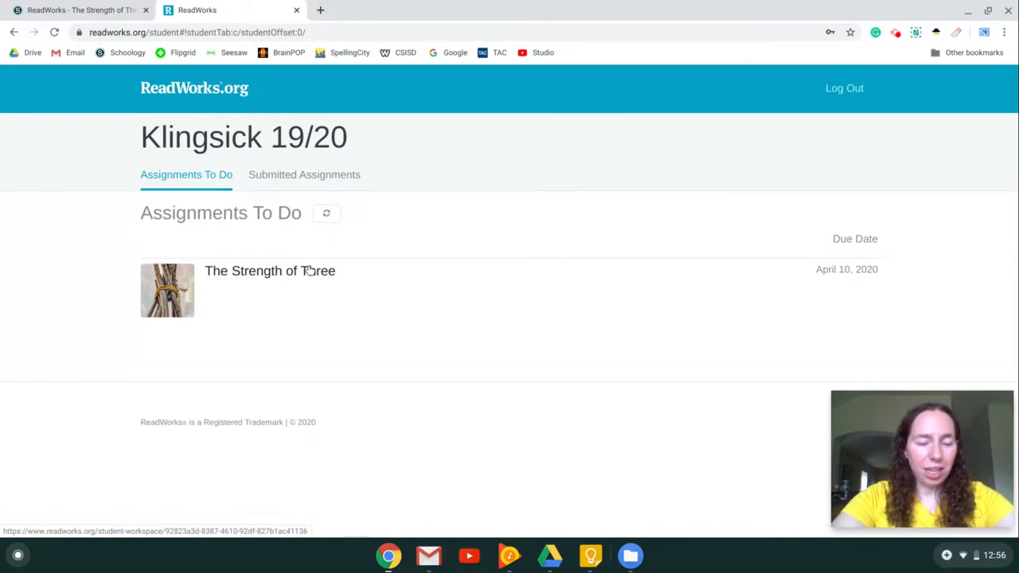
# Step: Reopen The Strength of Three, review its Questions and try the side-by-side view
pyautogui.click(270, 270)
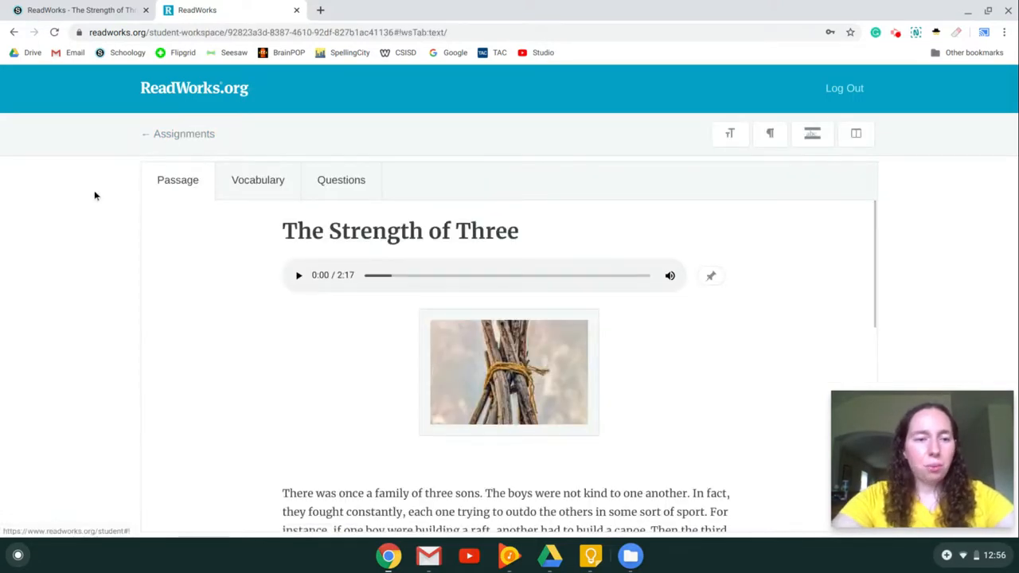
pyautogui.moveTo(263, 199)
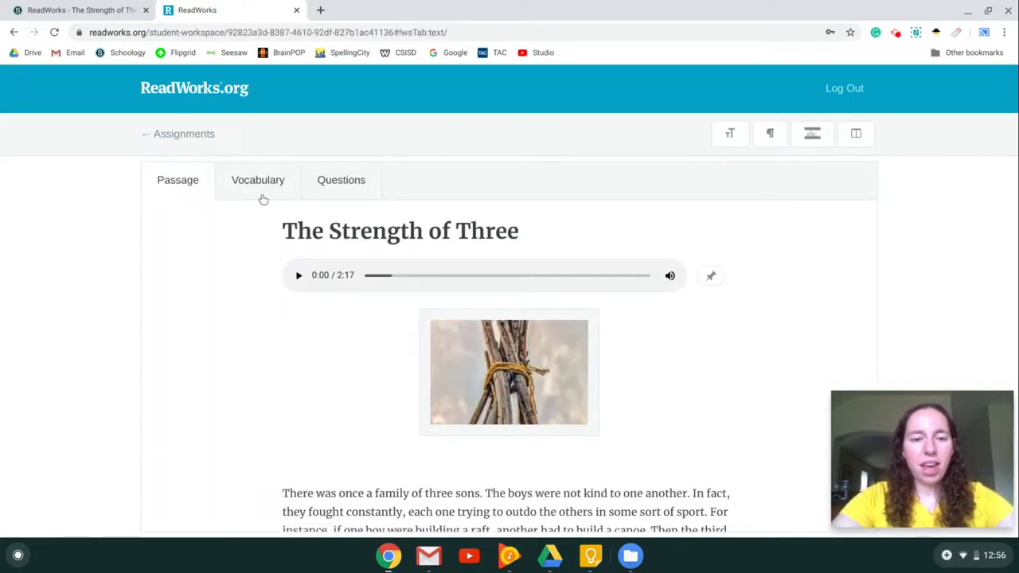
pyautogui.click(341, 180)
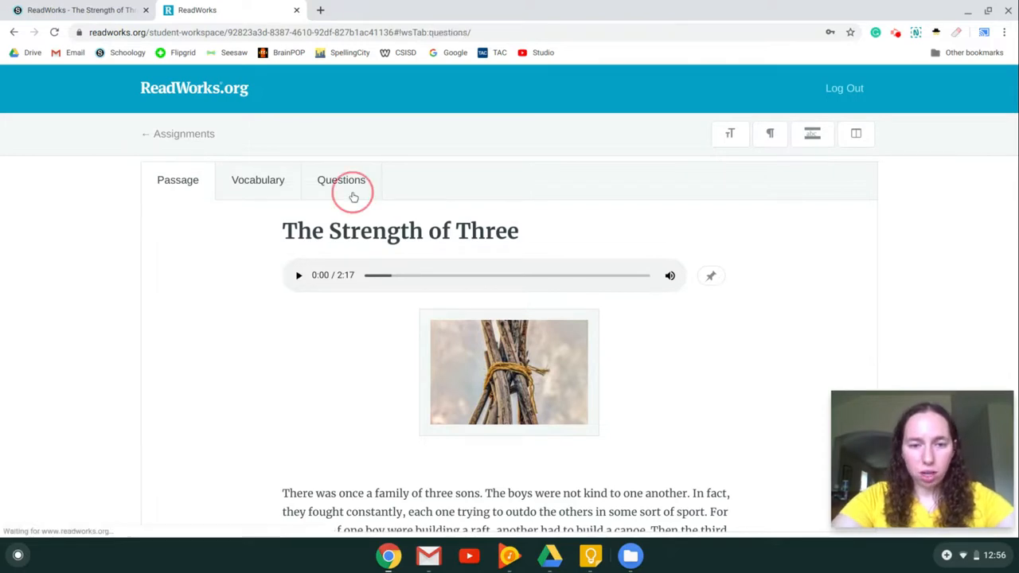
pyautogui.click(341, 179)
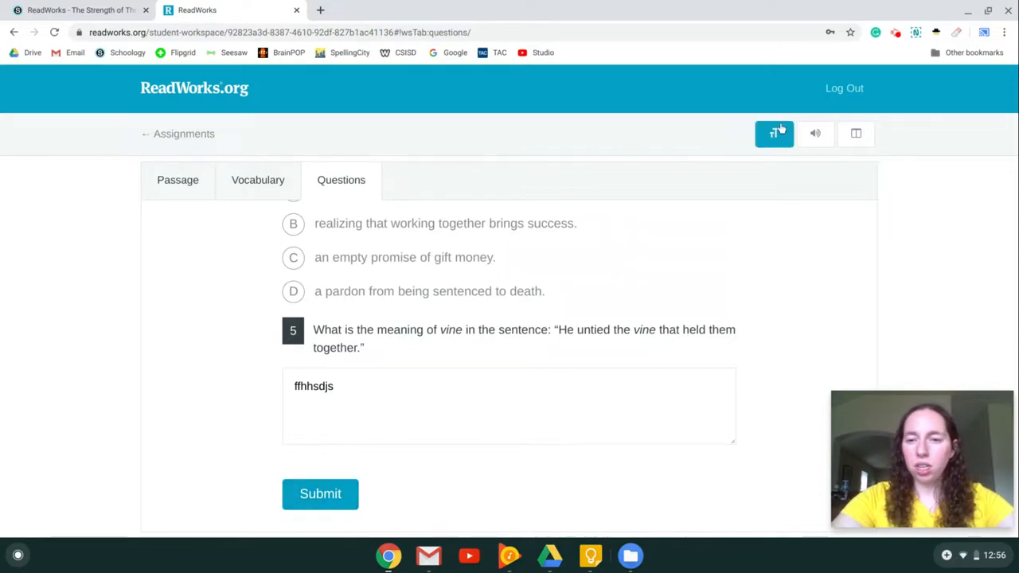
pyautogui.click(857, 134)
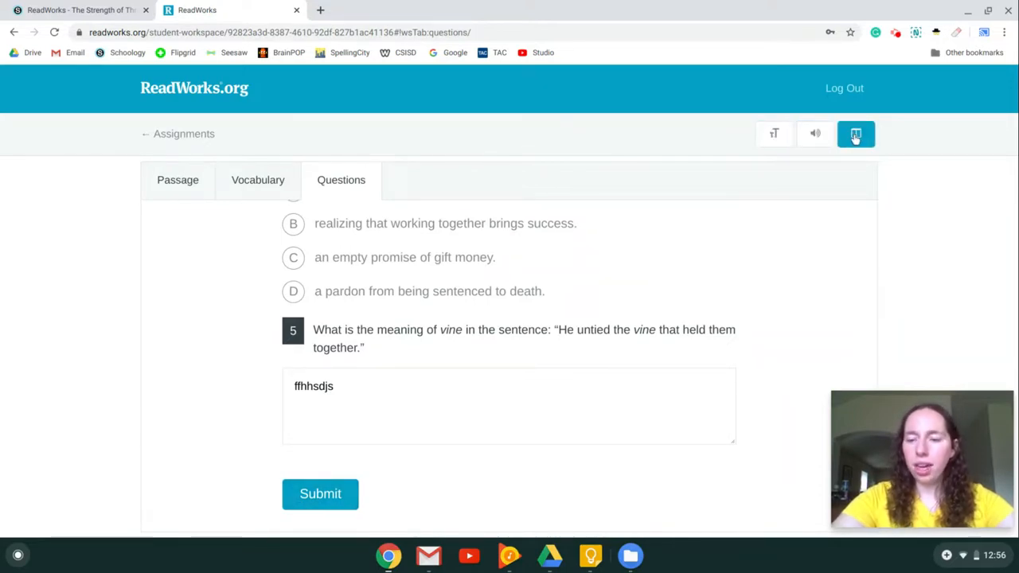
# Step: Return to the Passage and toggle the line tracer on and off
pyautogui.click(178, 180)
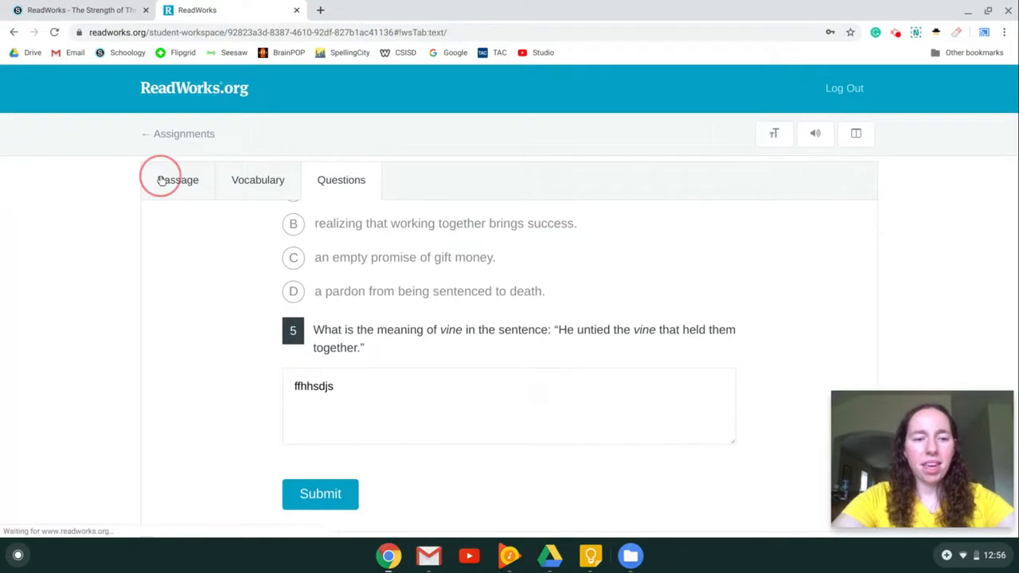
pyautogui.click(179, 178)
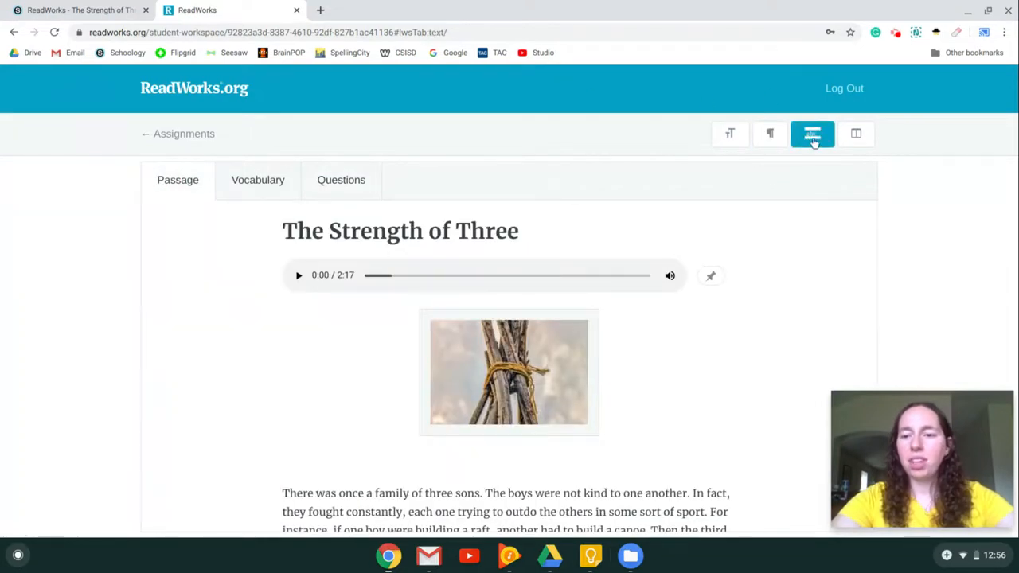
pyautogui.click(812, 133)
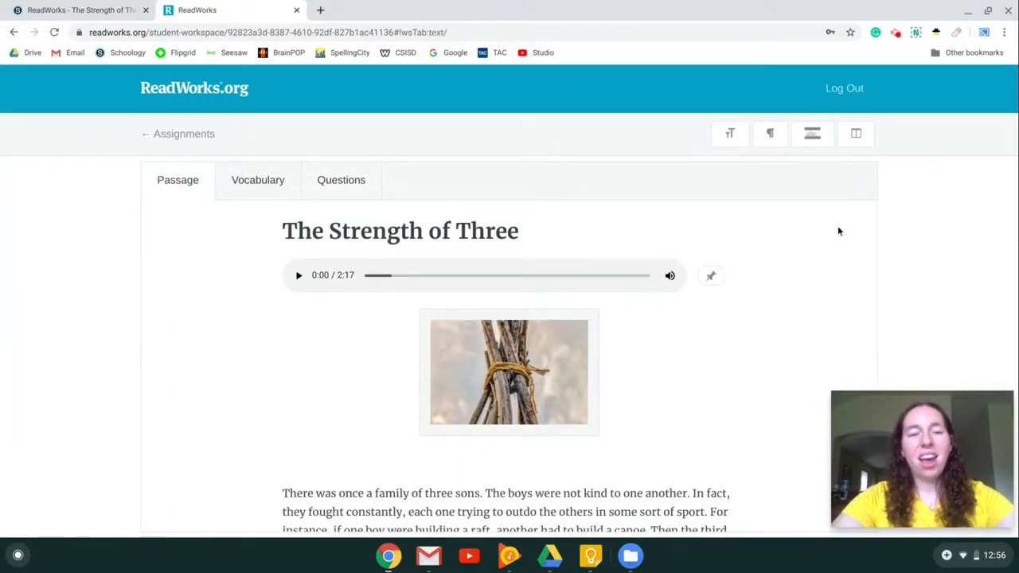